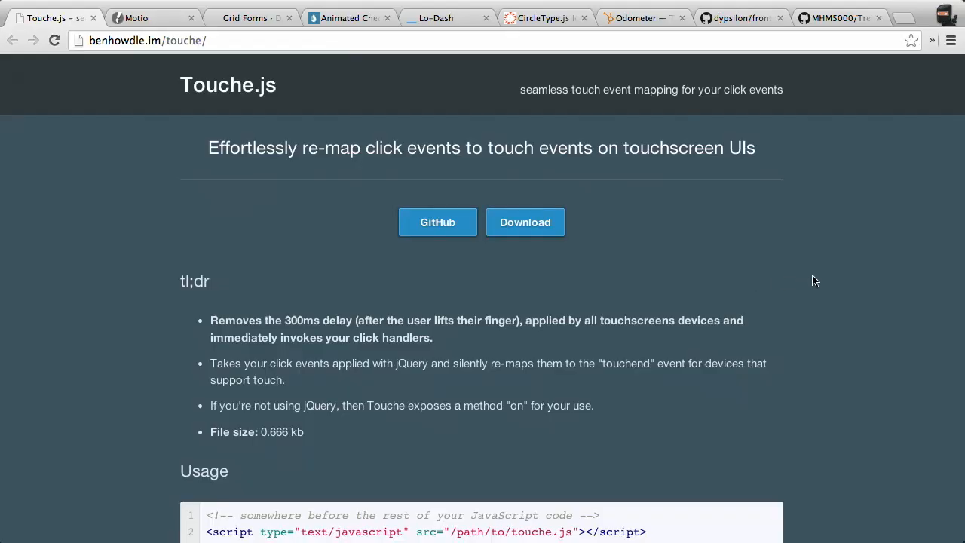
mouse_move(948, 279)
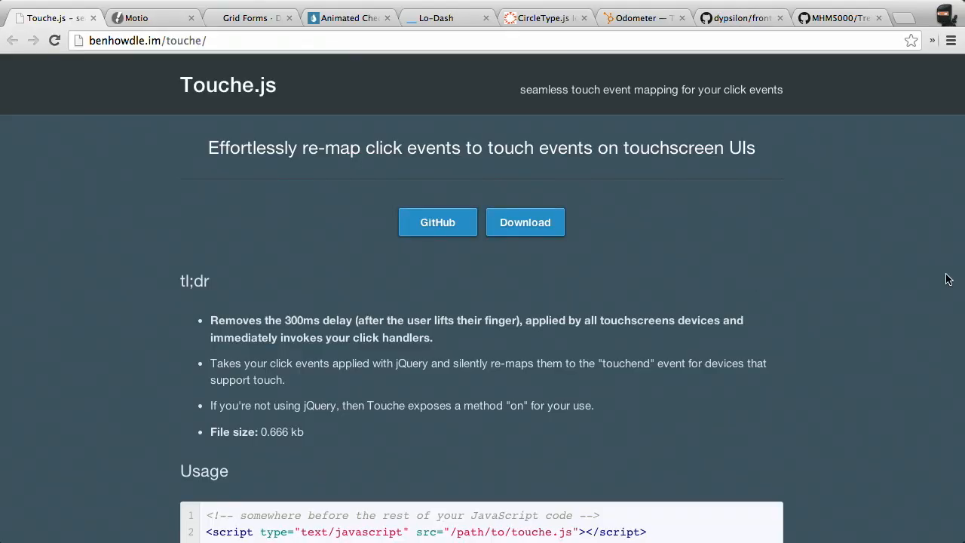
Read down through Usage, the click-event Examples and the under-the-hood plugin code to the GitHub and Download links.
scroll("down", 3)
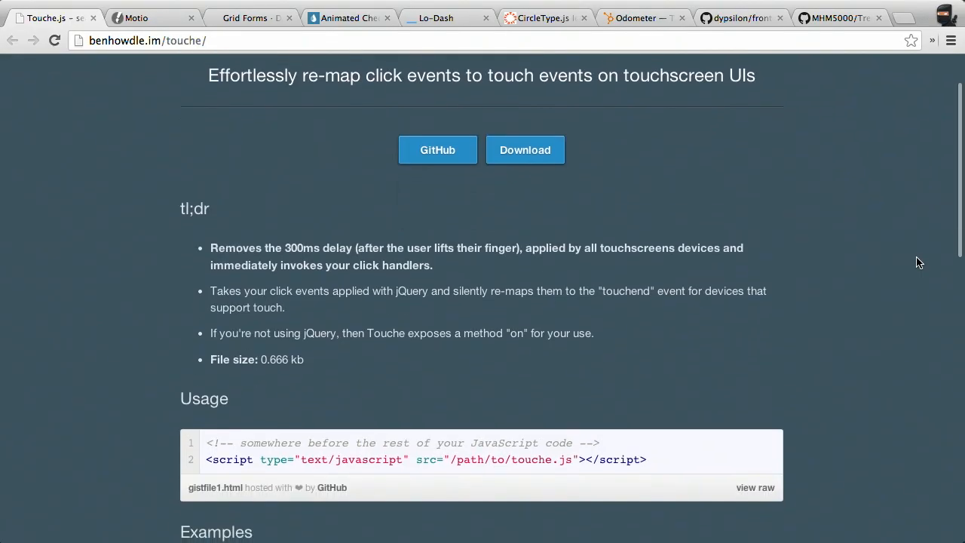
scroll("down", 3)
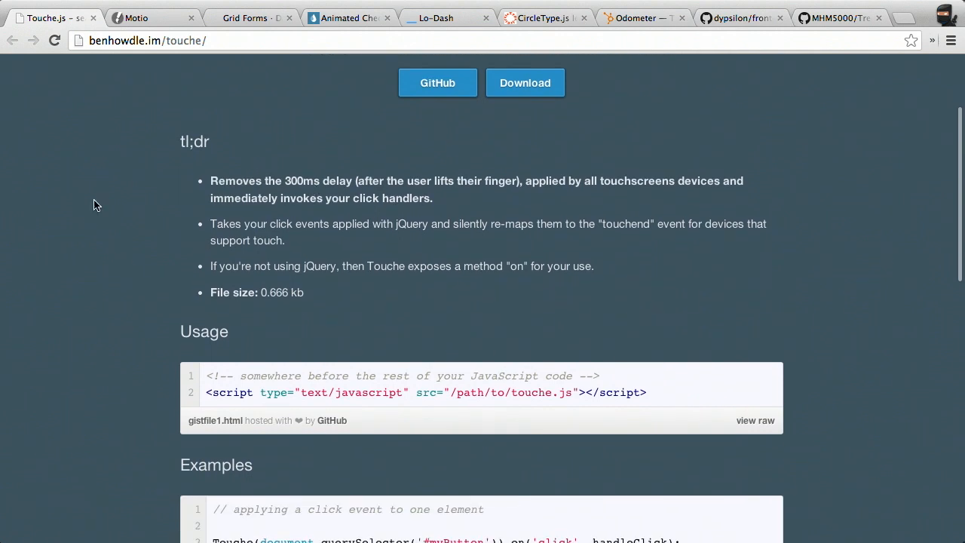
mouse_move(389, 226)
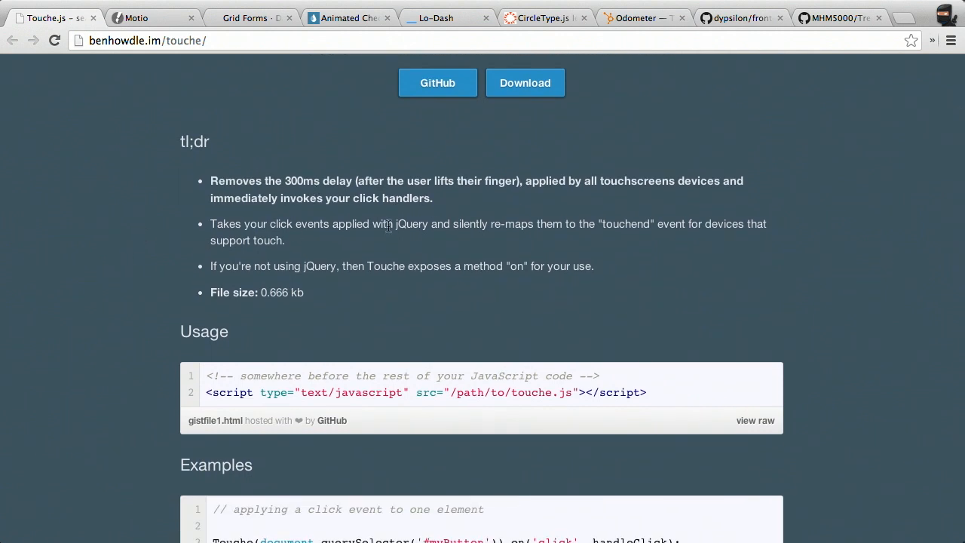
mouse_move(962, 253)
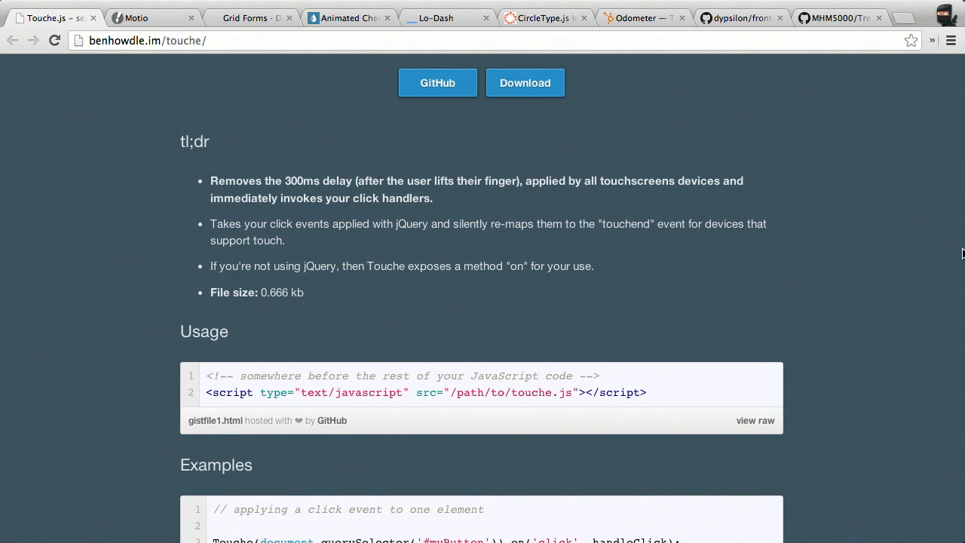
mouse_move(917, 305)
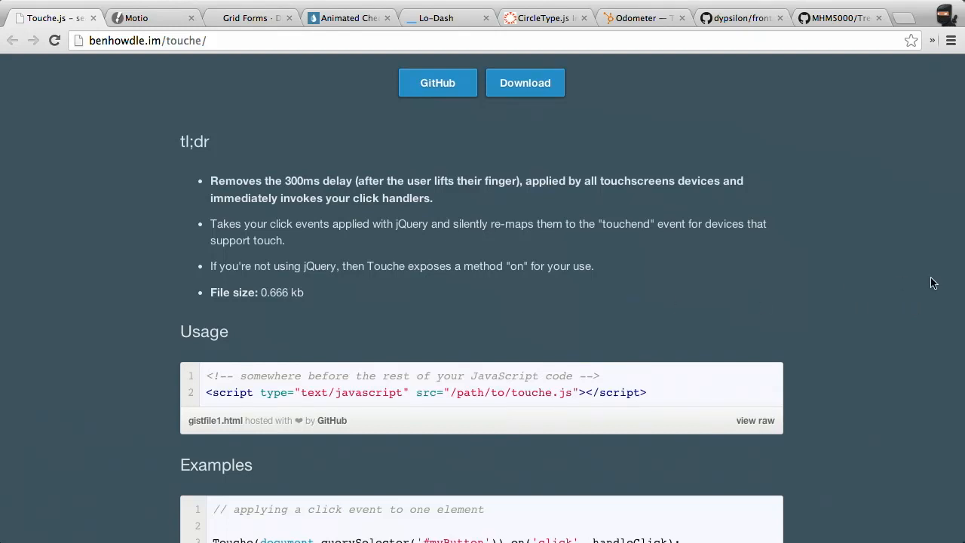
scroll("down", 3)
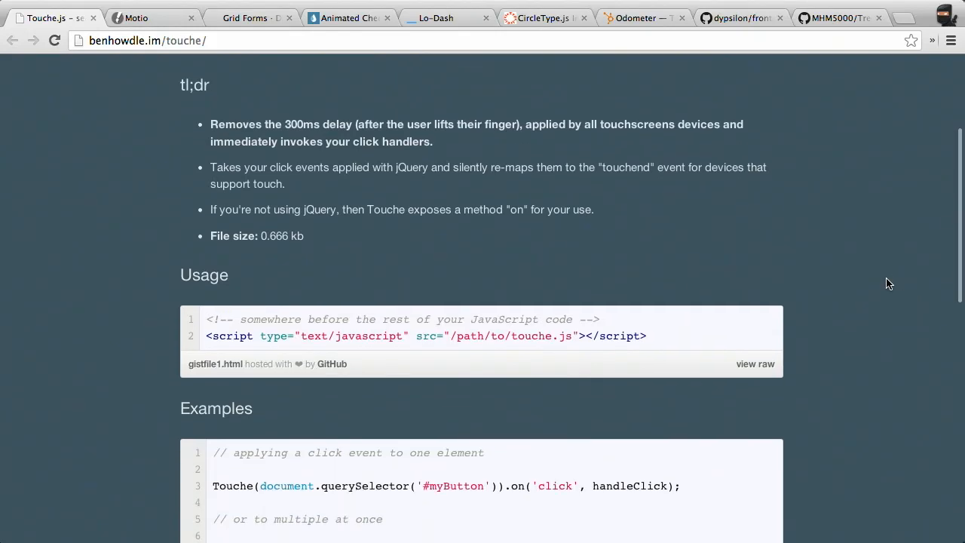
scroll("down", 3)
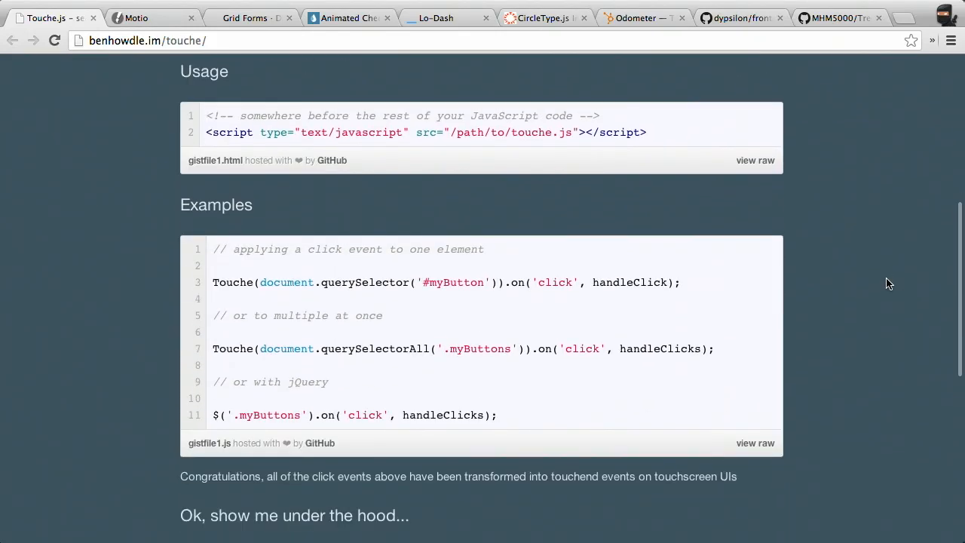
mouse_move(962, 214)
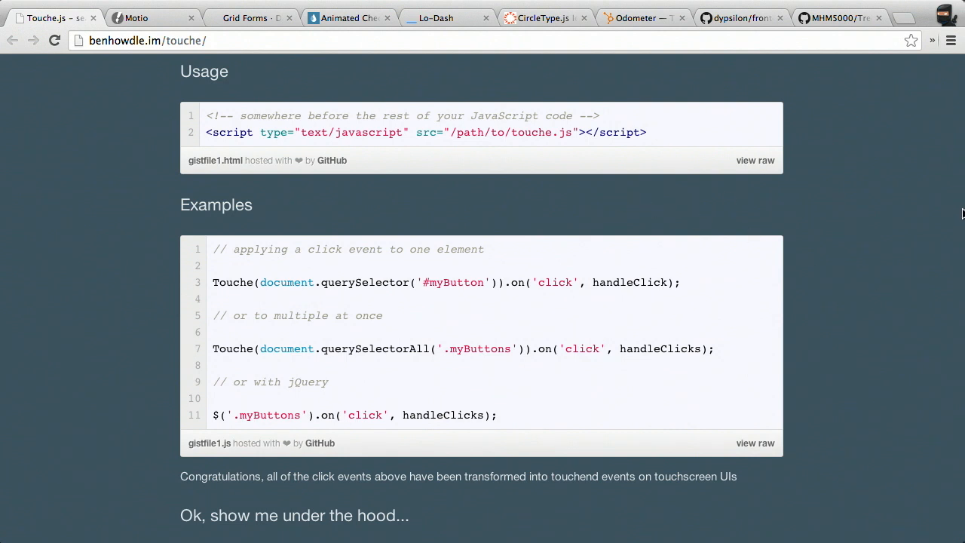
mouse_move(926, 209)
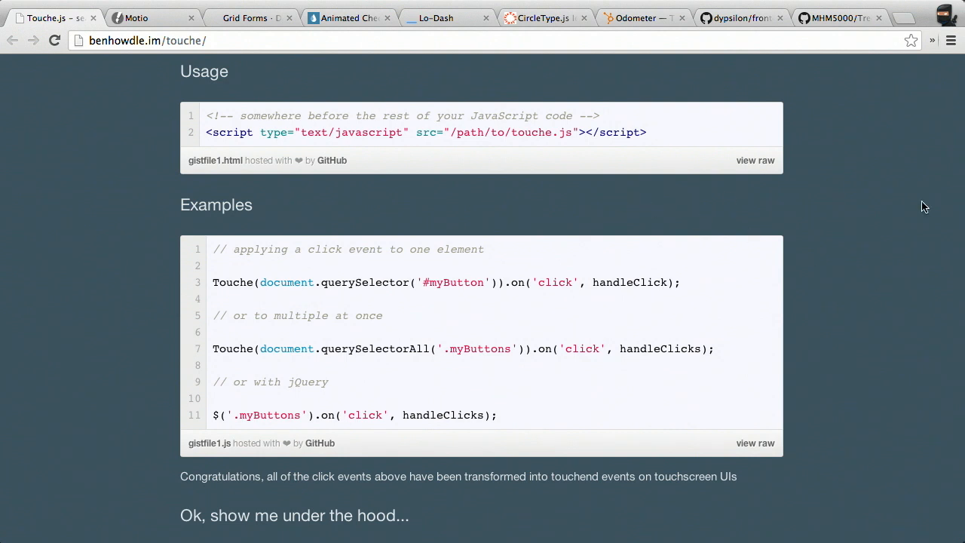
mouse_move(874, 181)
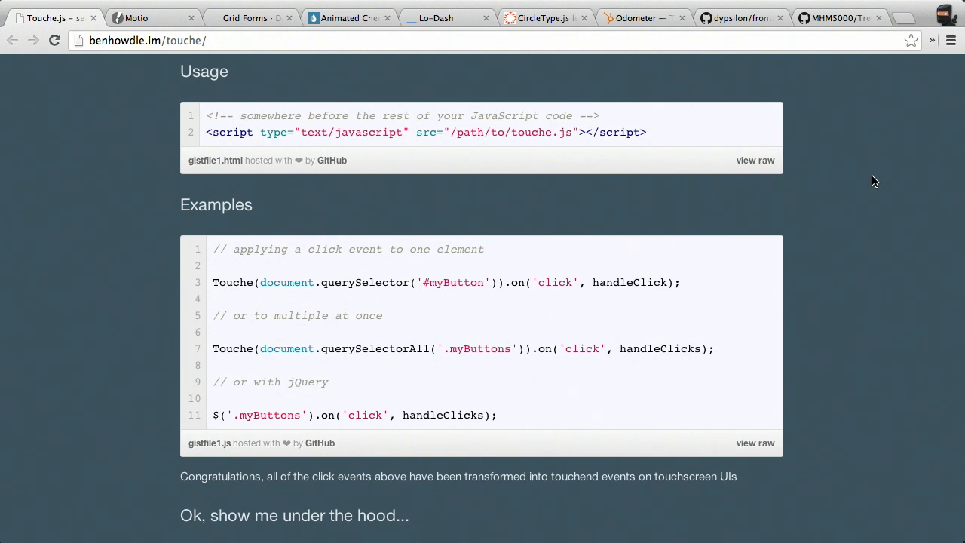
scroll("down", 3)
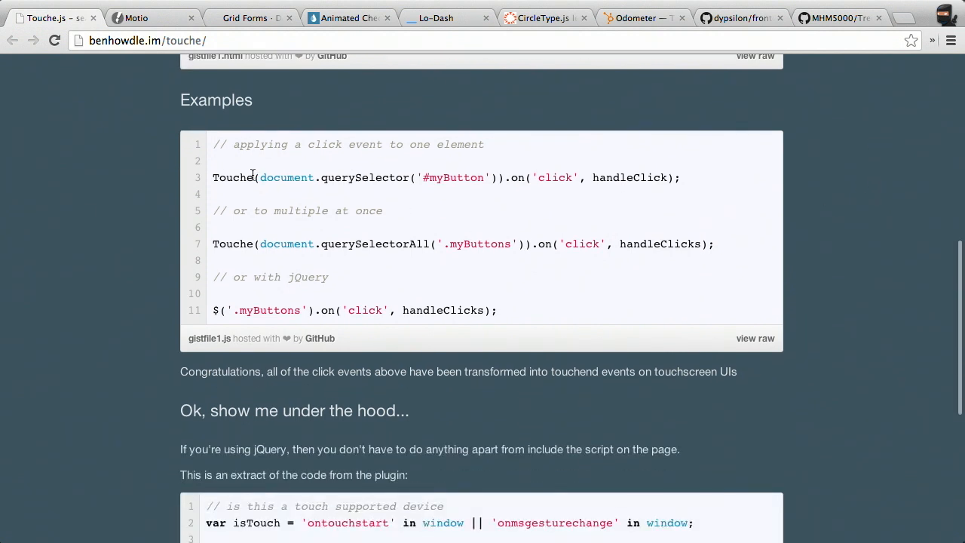
left_click_drag(213, 178, 470, 178)
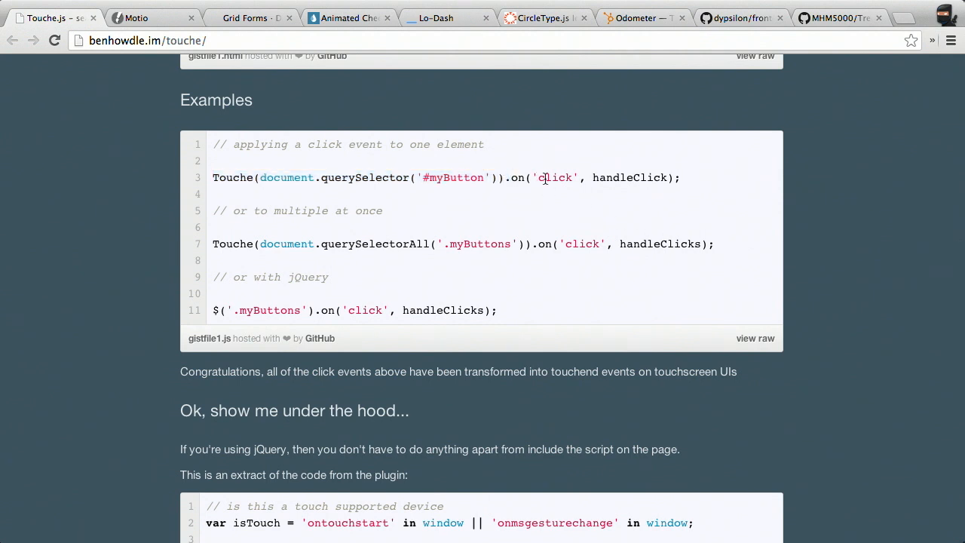
mouse_move(720, 205)
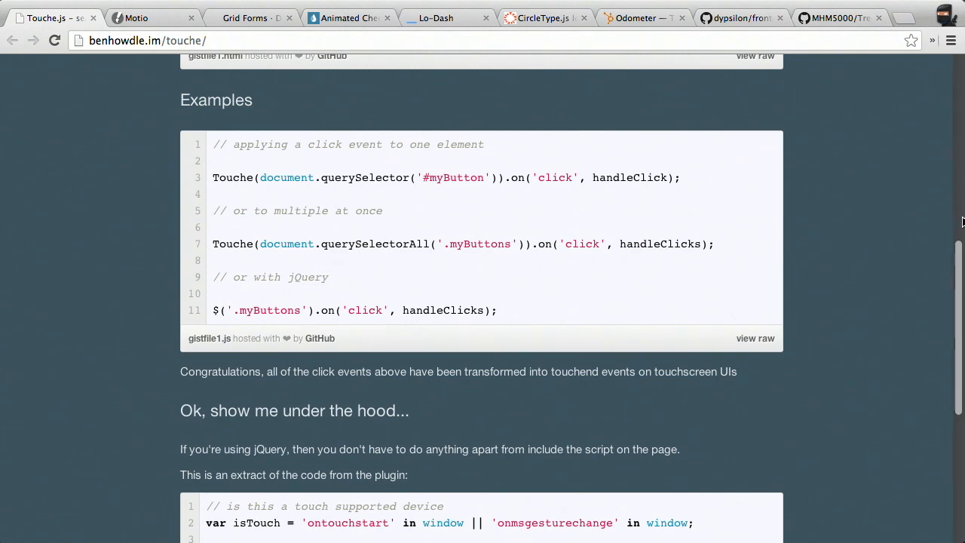
scroll("down", 3)
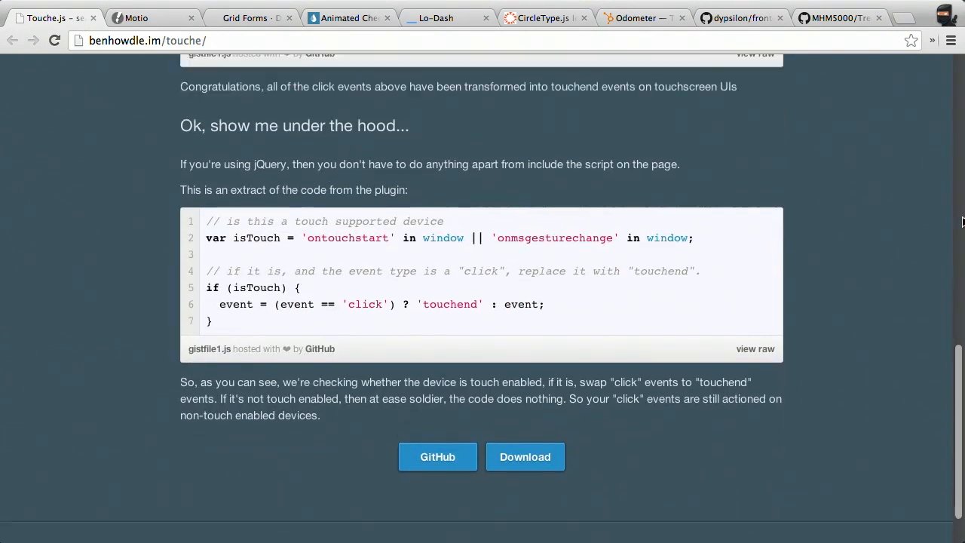
Switch to the Motio sprite-animation library page showing its download stats and introduction.
left_click(136, 18)
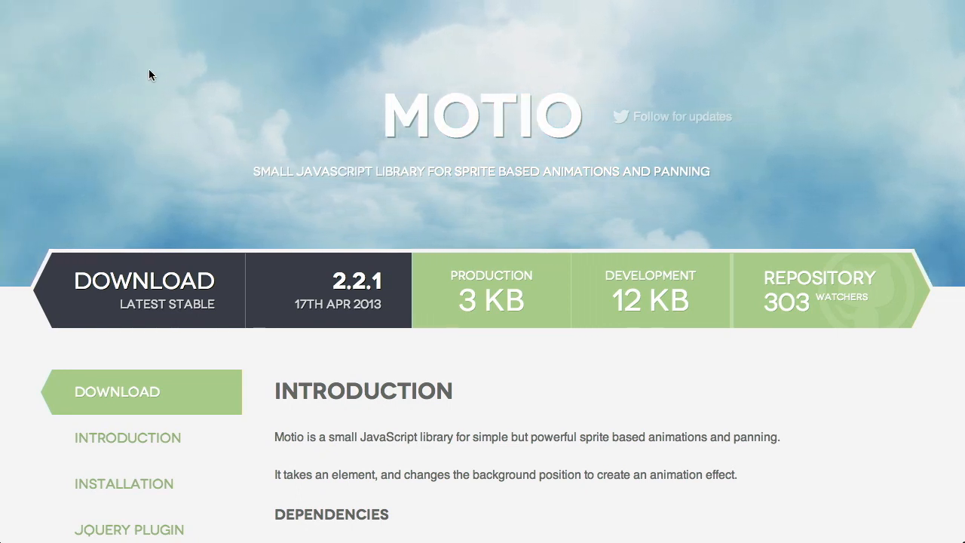
mouse_move(749, 60)
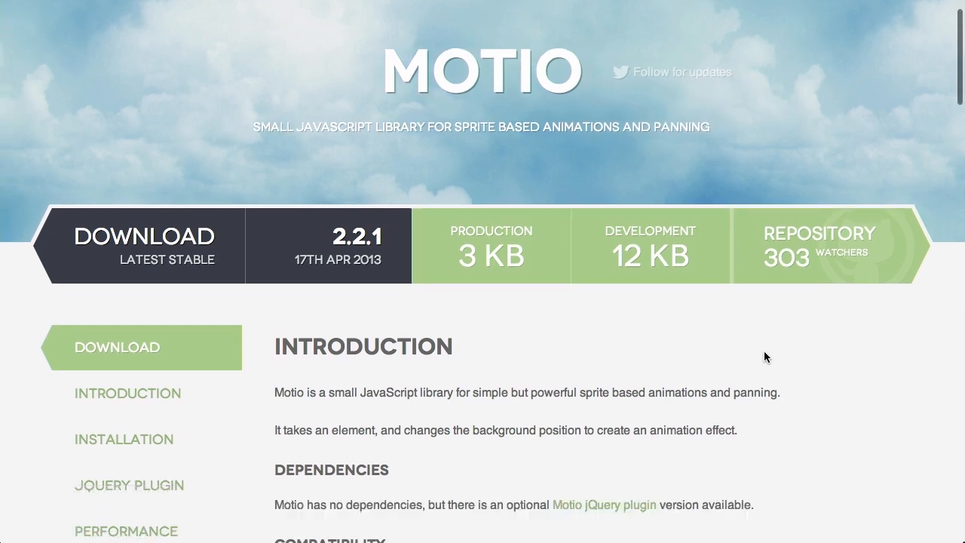
Move down the Motio page to the Examples section with the Panning cloud demo and its JavaScript code.
scroll("down", 3)
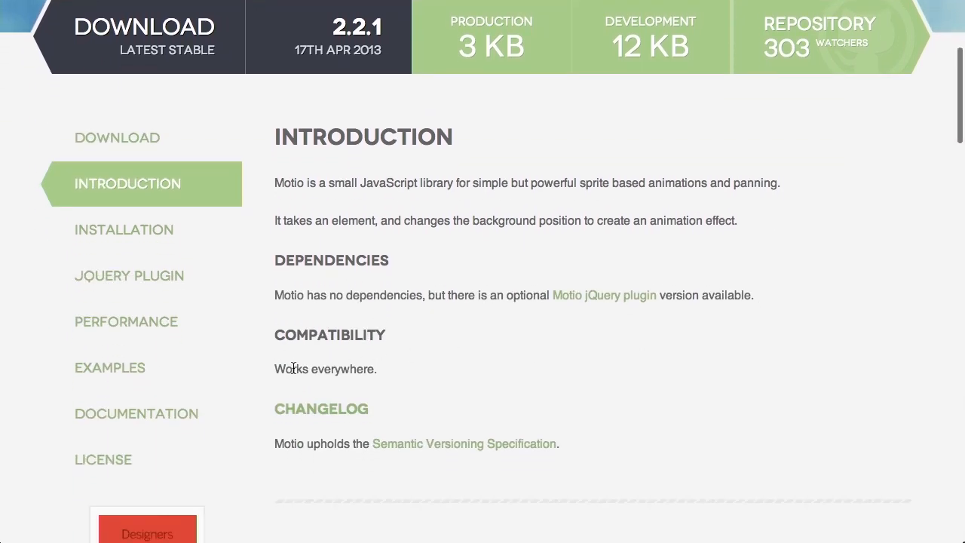
scroll("down", 3)
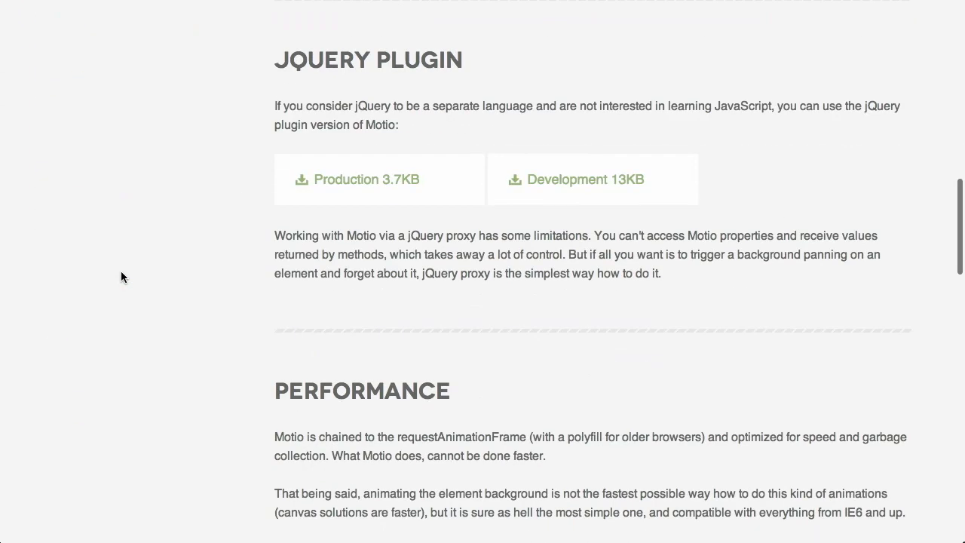
scroll("down", 3)
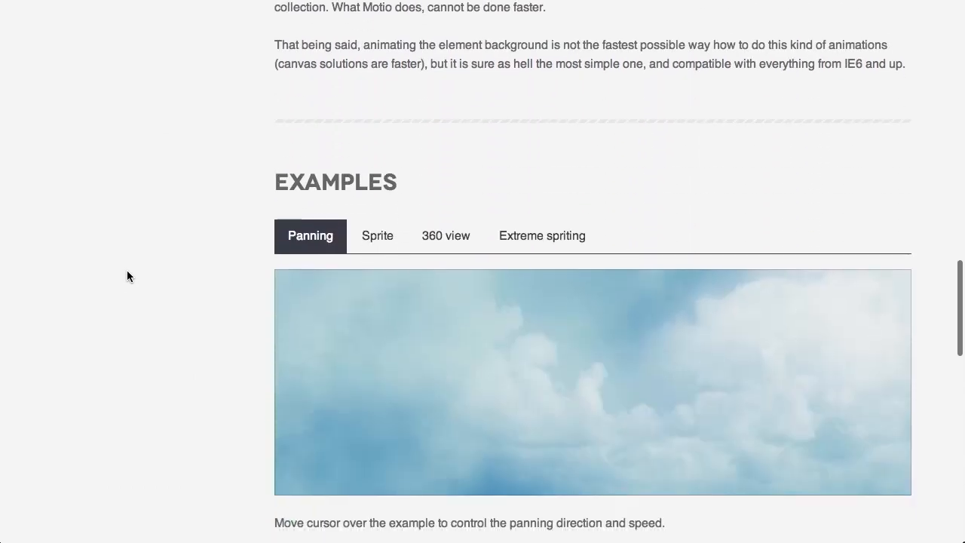
scroll("down", 3)
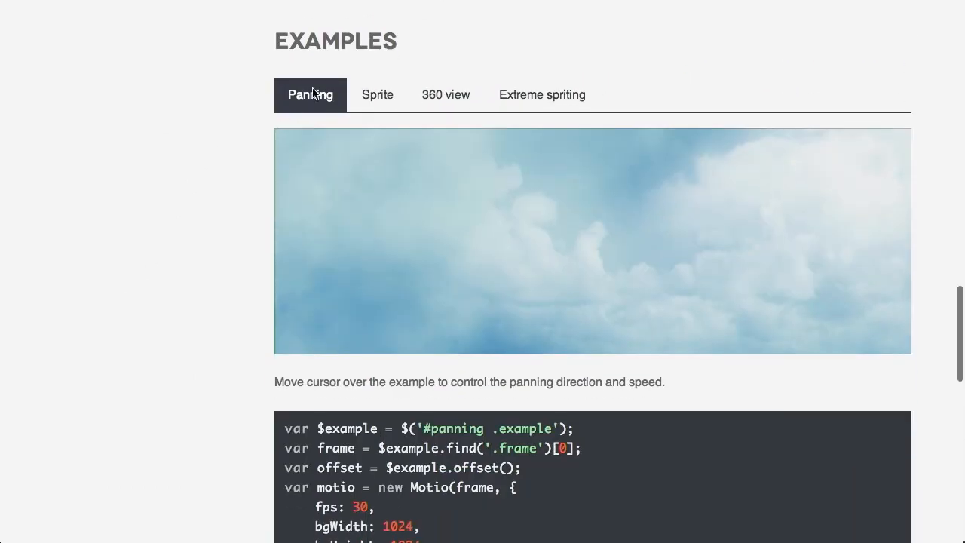
mouse_move(582, 285)
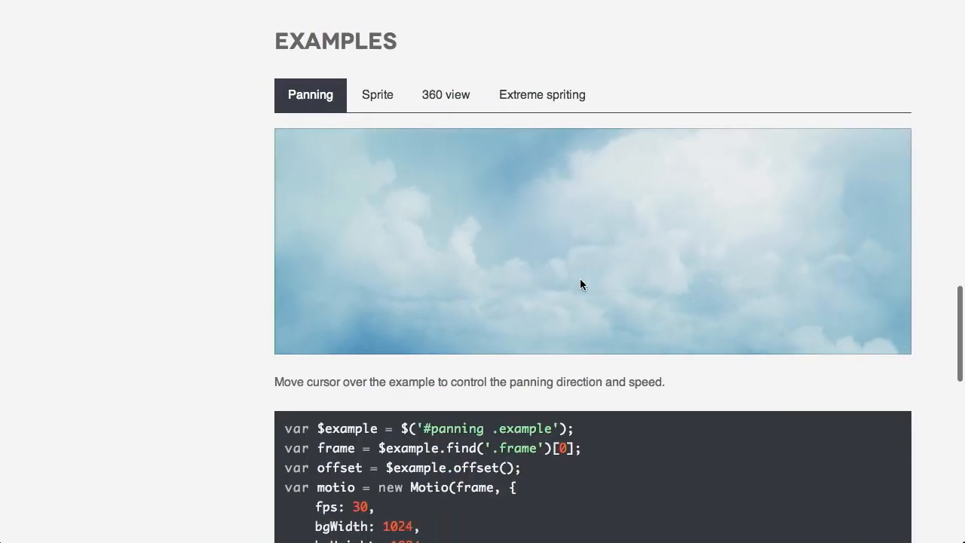
mouse_move(685, 275)
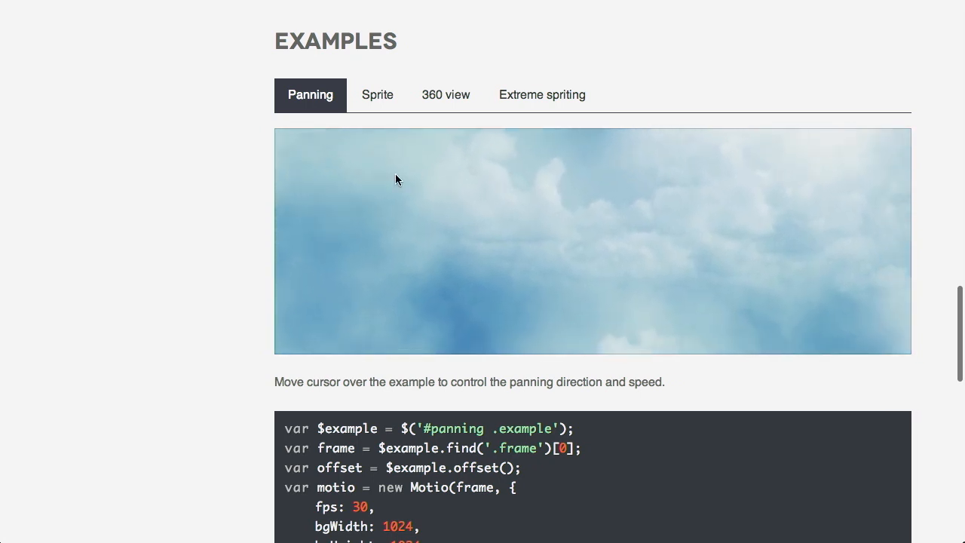
mouse_move(347, 291)
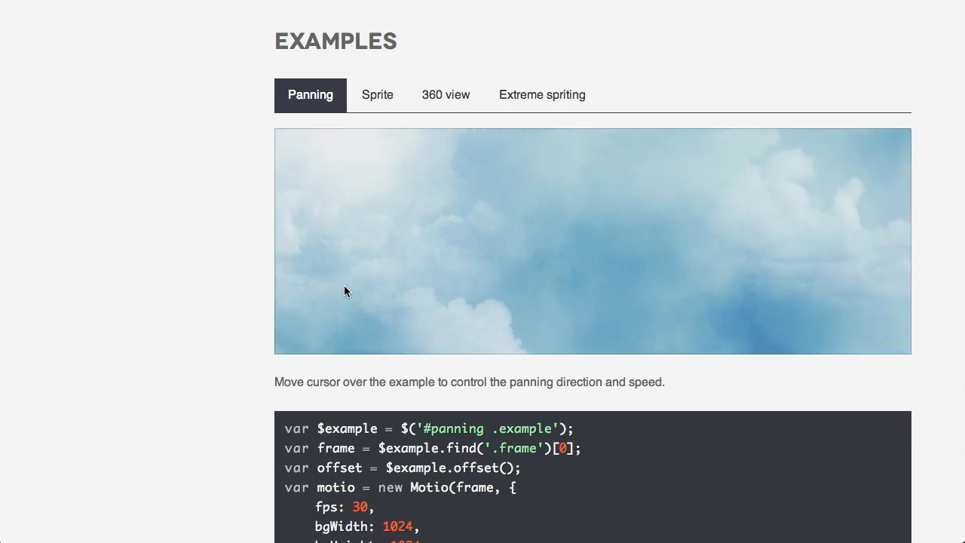
mouse_move(787, 271)
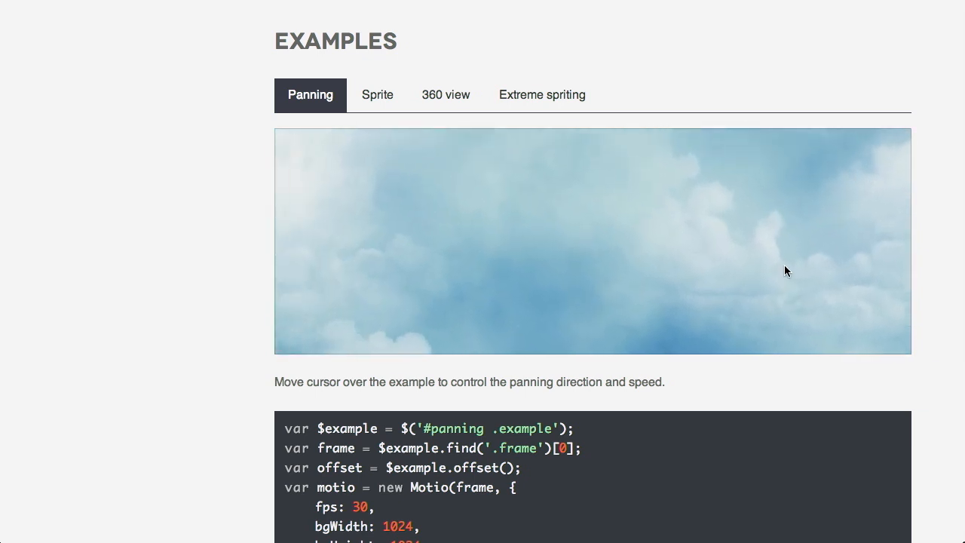
View the Sprite, 360 view rotating car and Extreme spriting demos in turn.
left_click(377, 93)
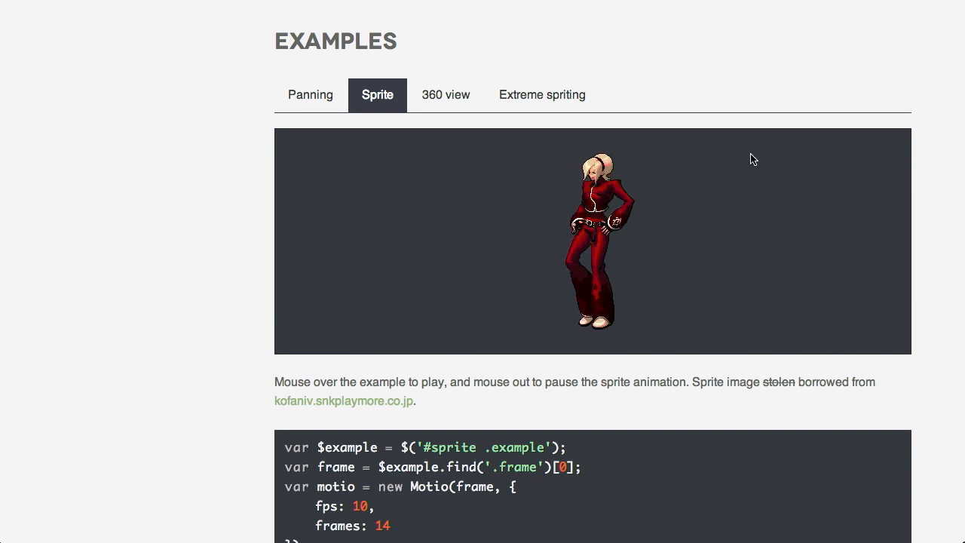
mouse_move(446, 93)
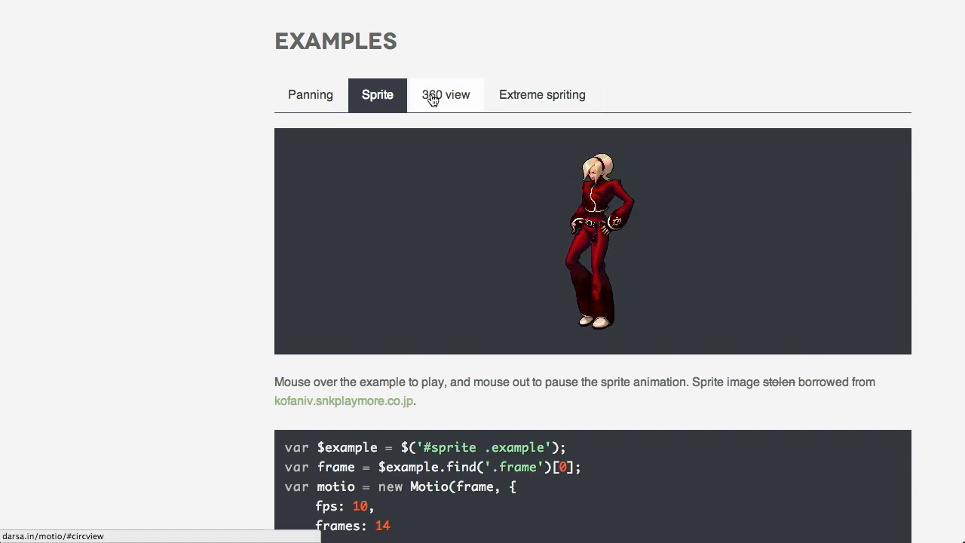
left_click(446, 93)
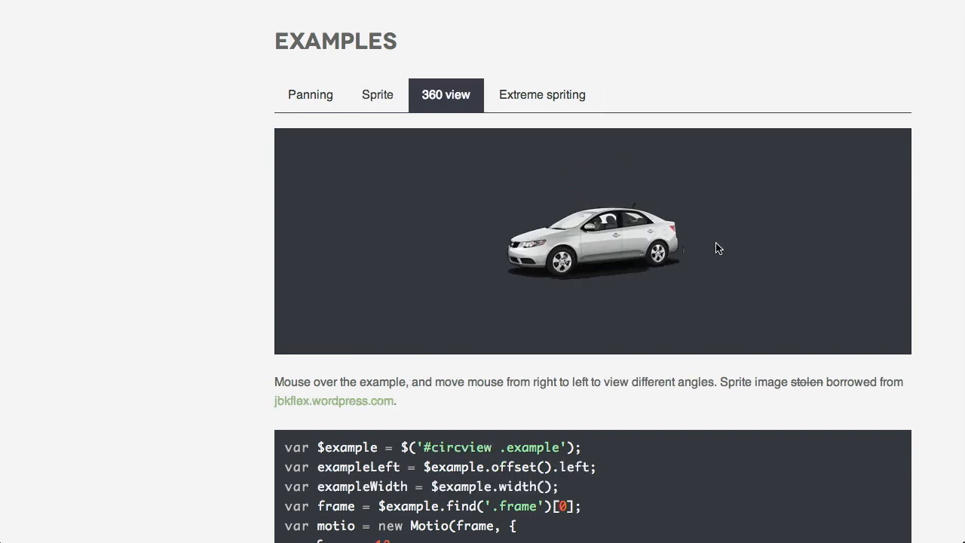
mouse_move(355, 254)
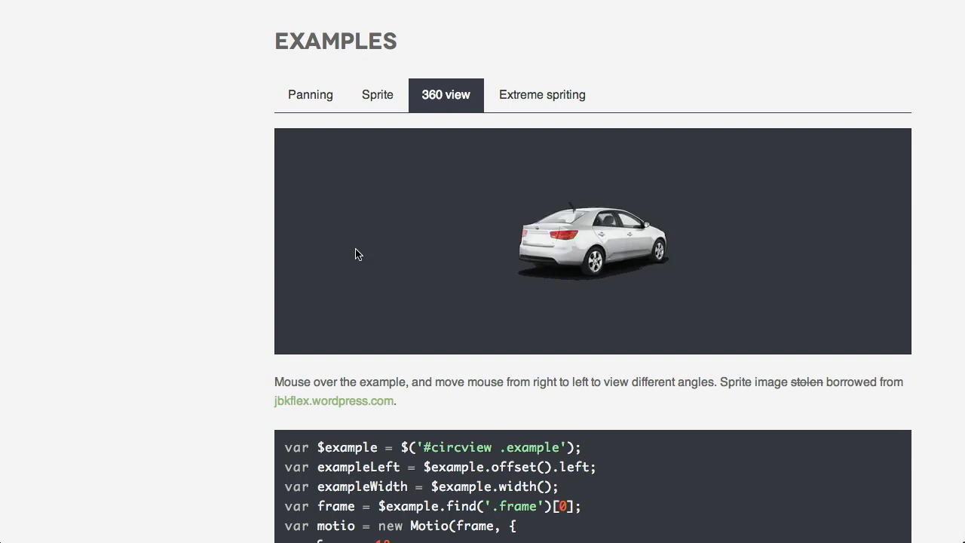
mouse_move(505, 234)
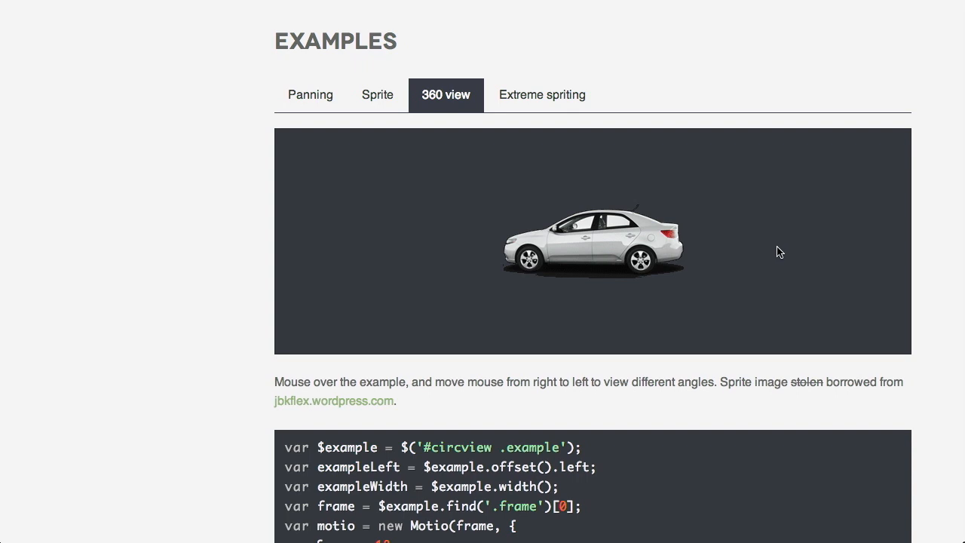
mouse_move(525, 241)
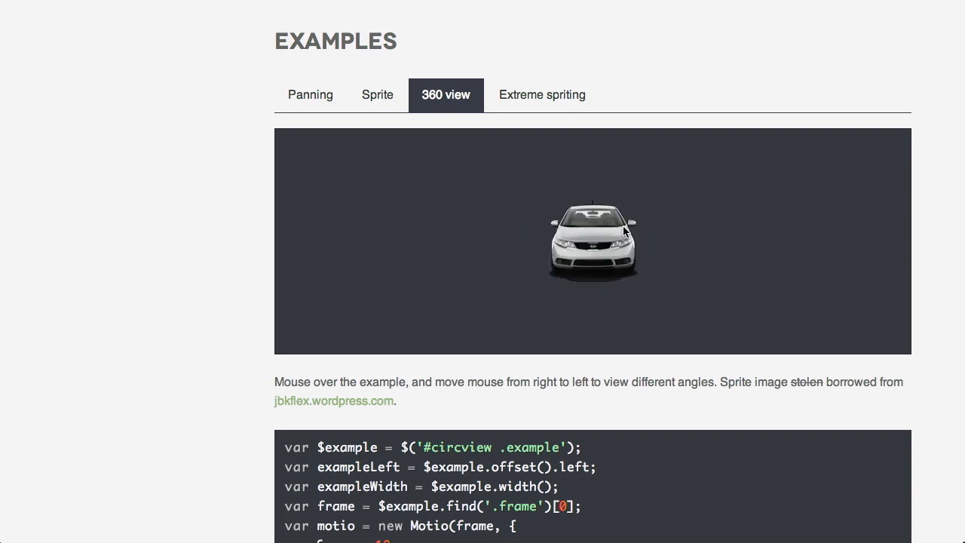
left_click(542, 94)
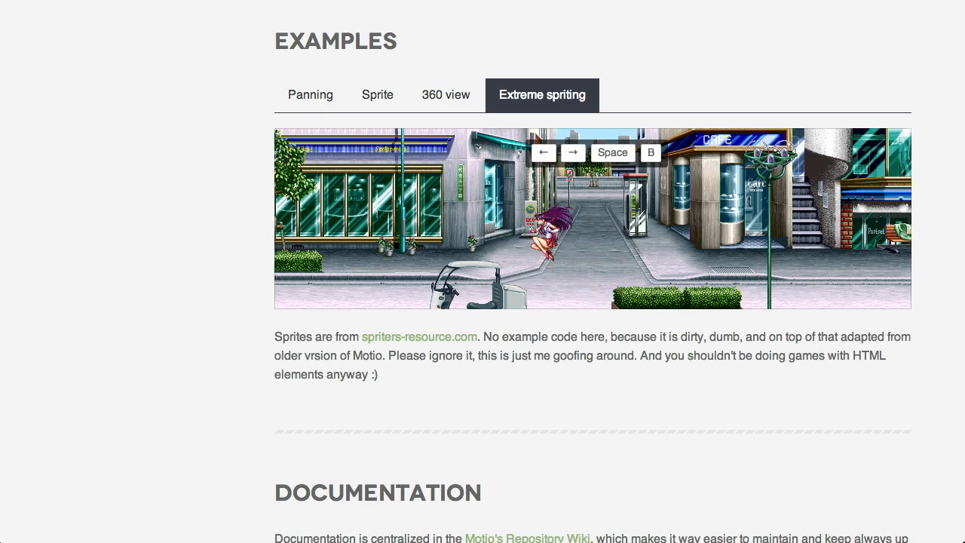
Return to the Motio header with version 2.2.1, then switch to the Grid Forms page.
scroll("down", 3)
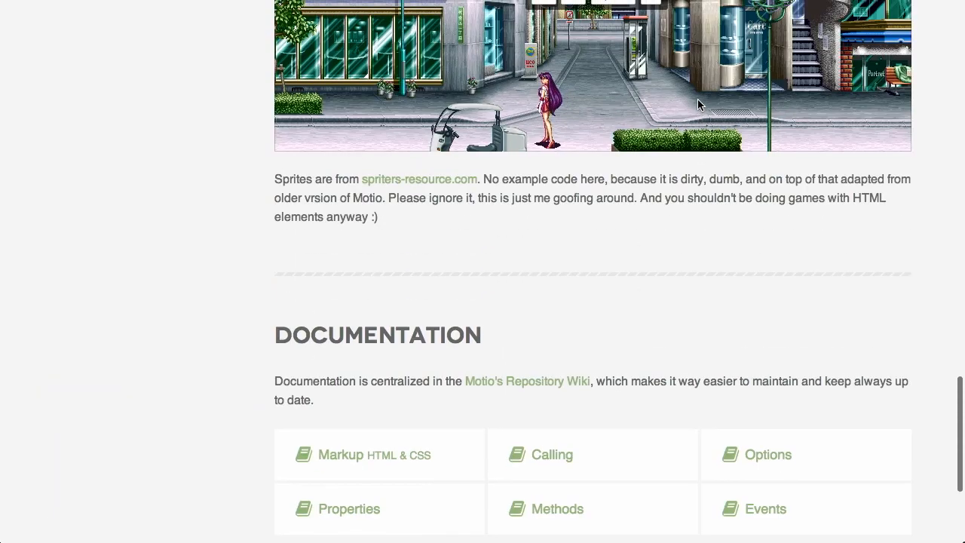
scroll("up", 3)
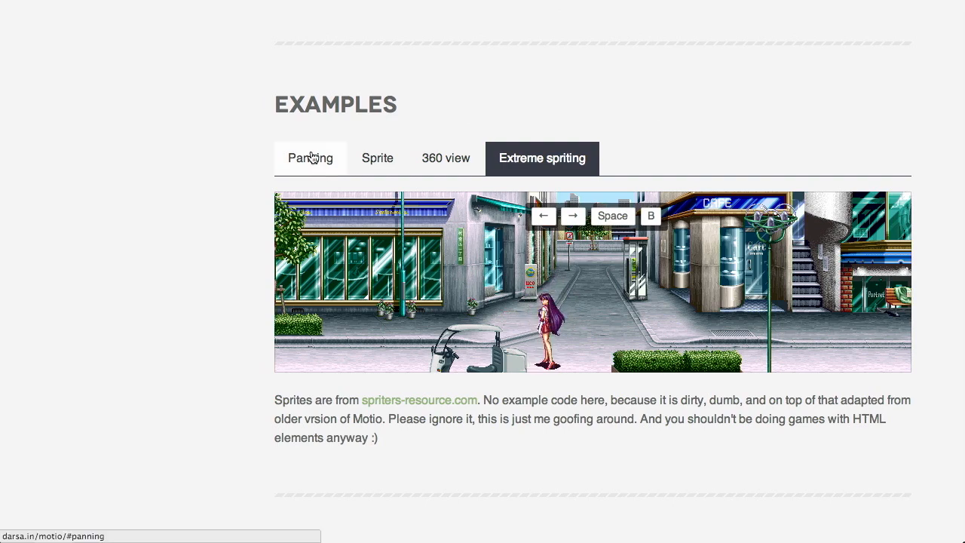
scroll("up", 3)
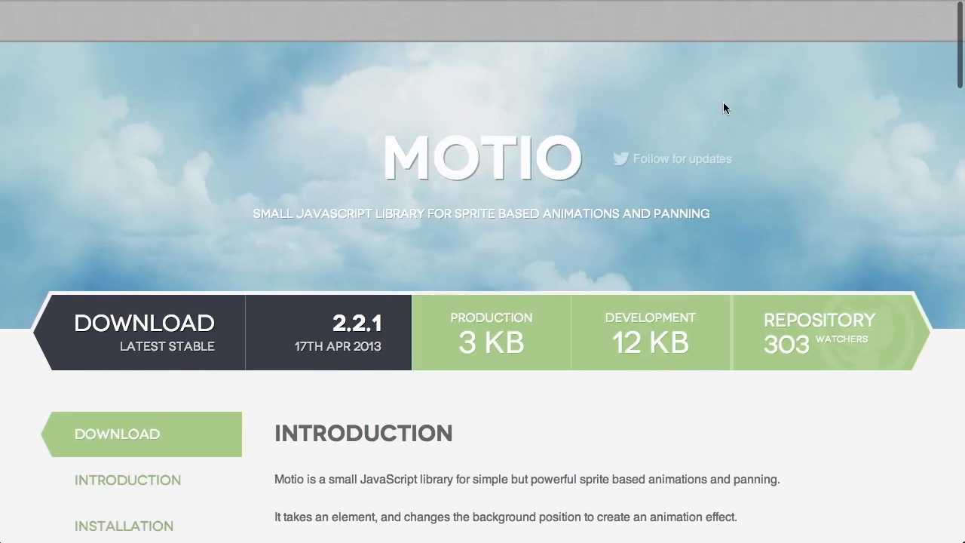
scroll("down", 3)
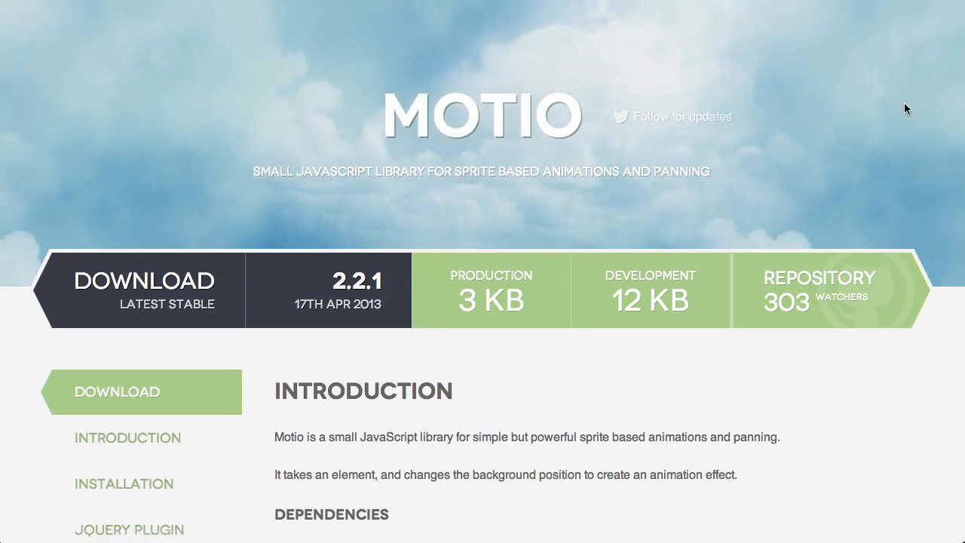
left_click(254, 18)
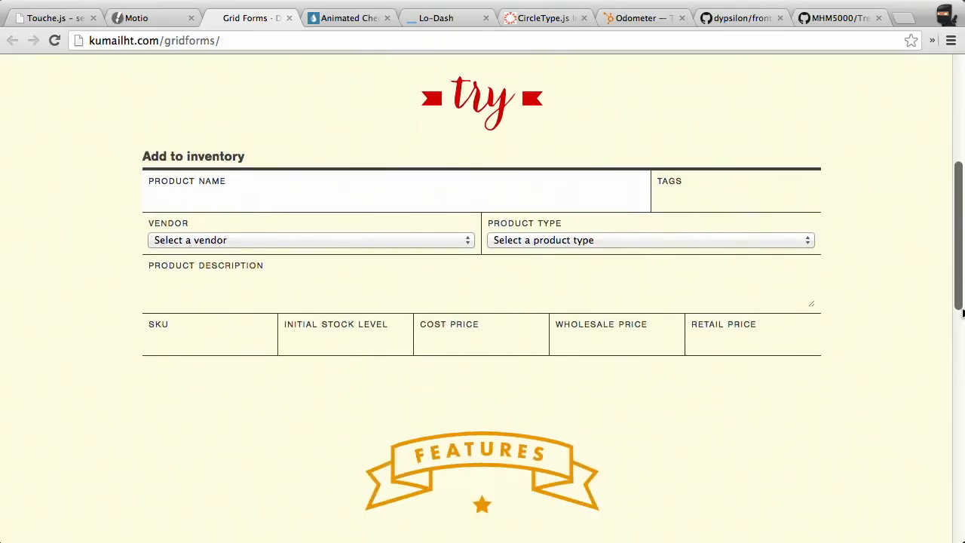
Try the Product Description and Wholesale Price fields of the inventory form, then view the features list.
scroll("down", 3)
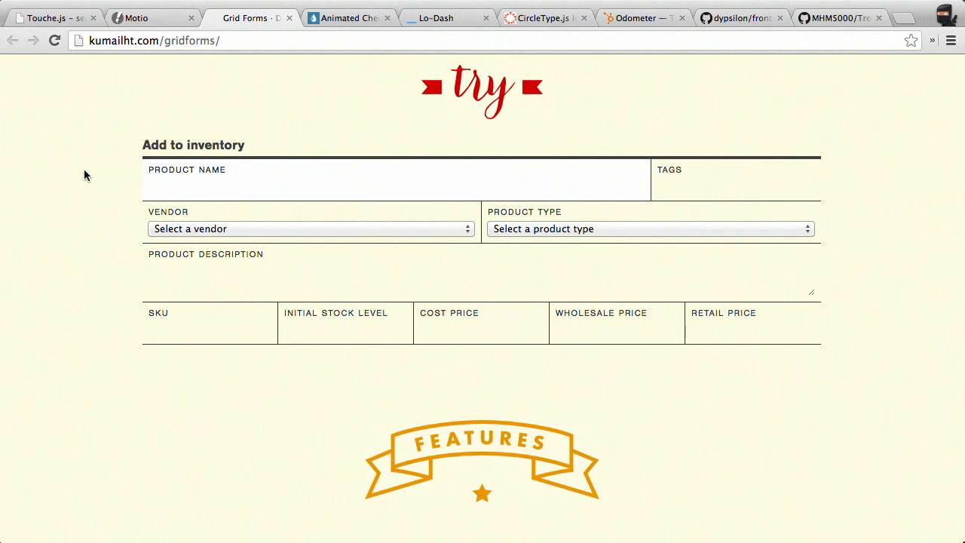
left_click(309, 229)
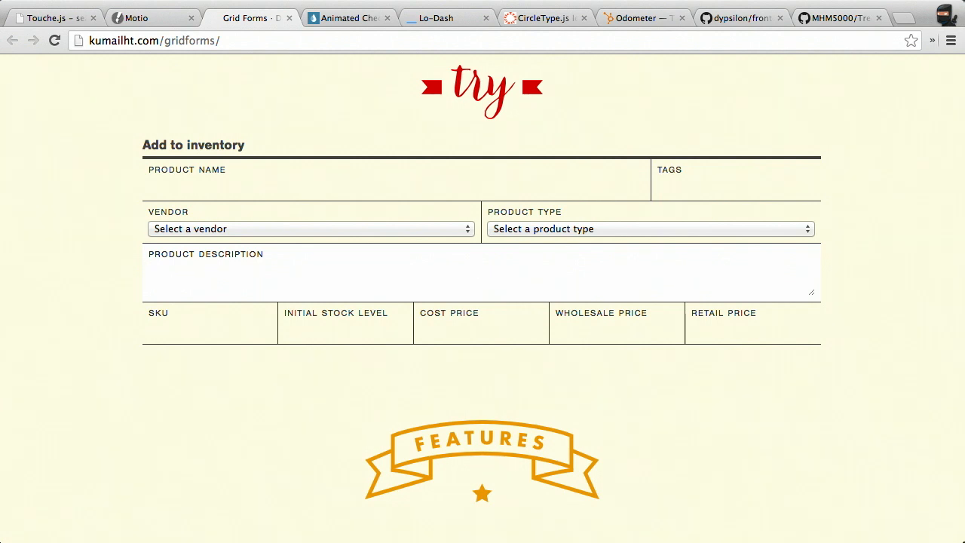
left_click(617, 328)
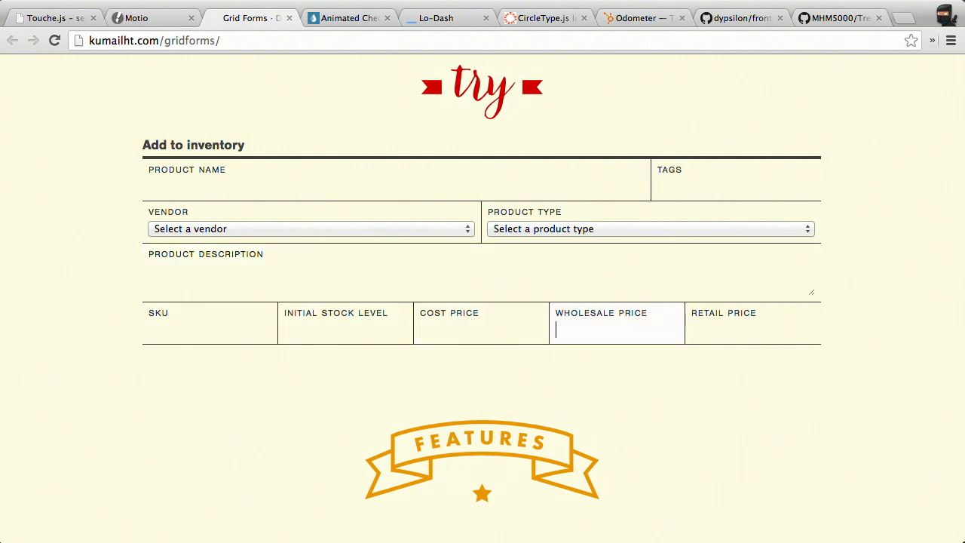
scroll("down", 3)
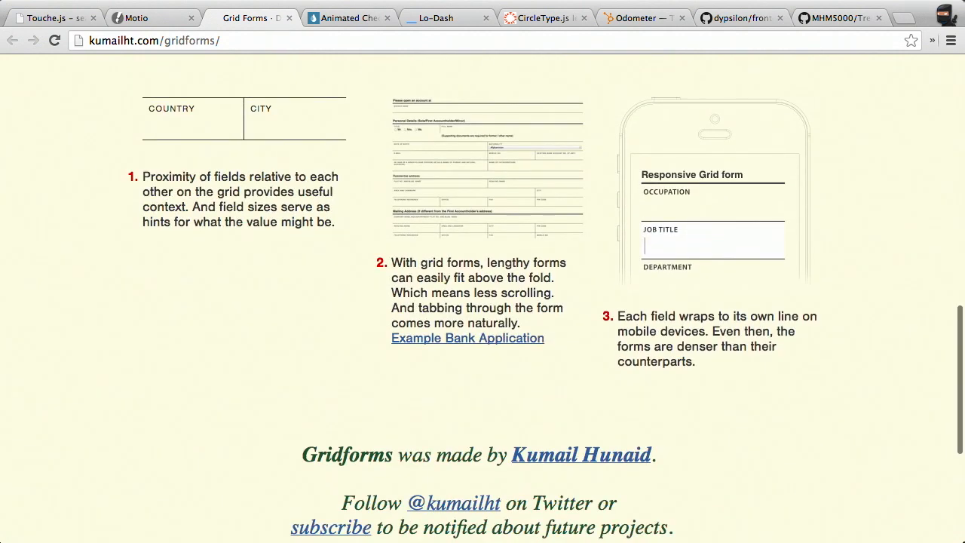
left_click(467, 338)
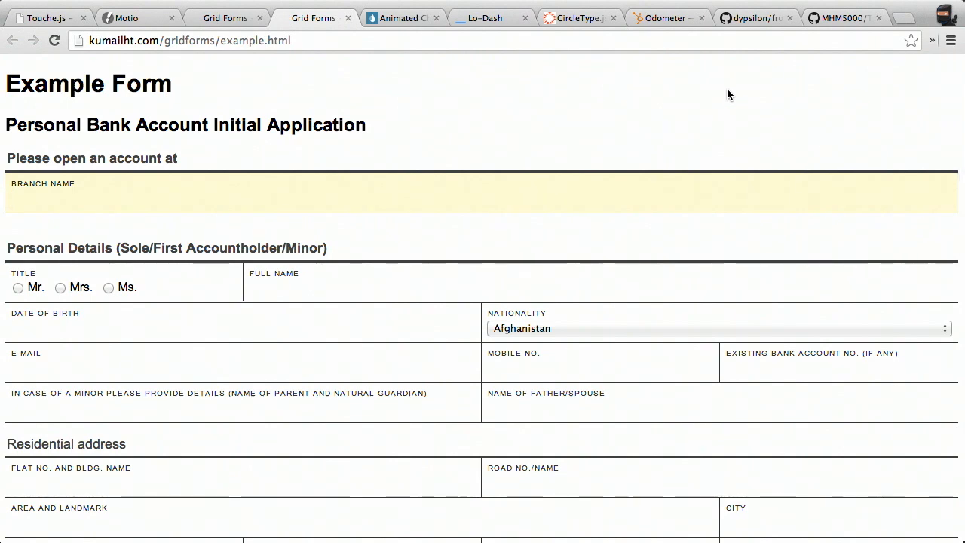
left_click(12, 41)
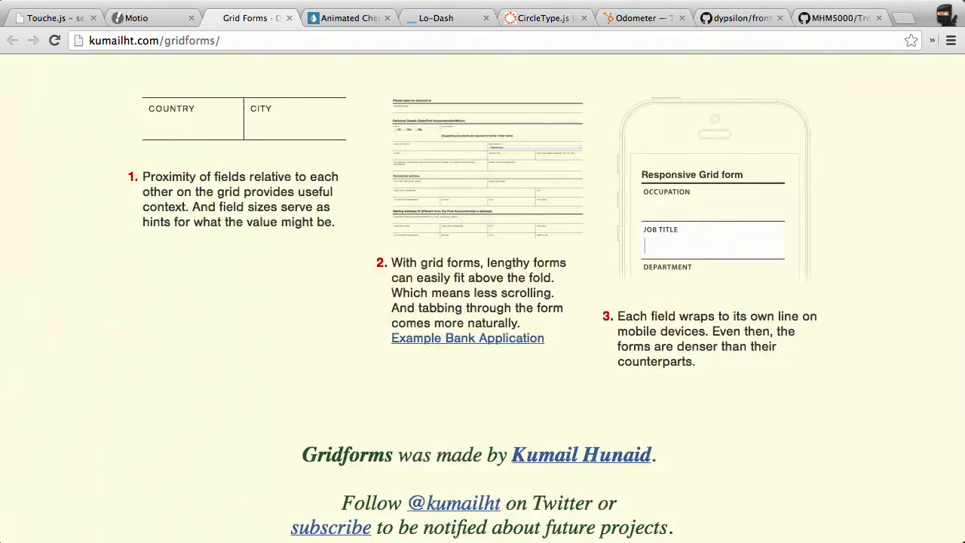
scroll("down", 3)
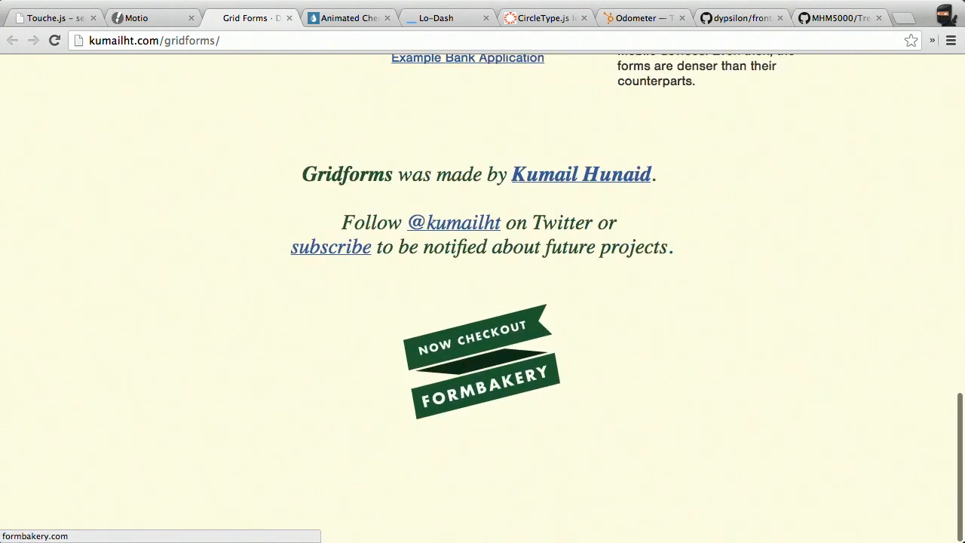
scroll("up", 3)
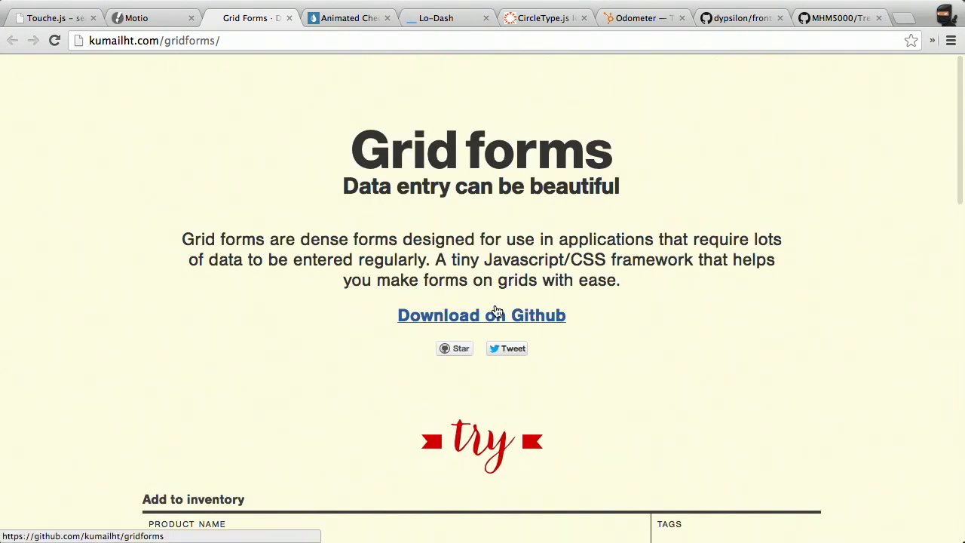
Open the gridforms GitHub repository, then switch to the Codrops Animated Checkboxes article and reach its demo preview.
left_click(481, 315)
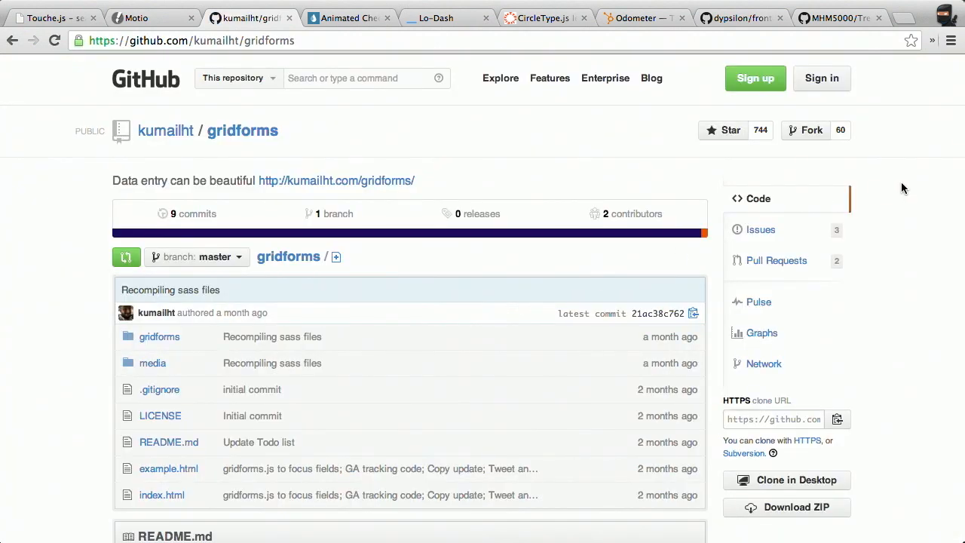
mouse_move(935, 200)
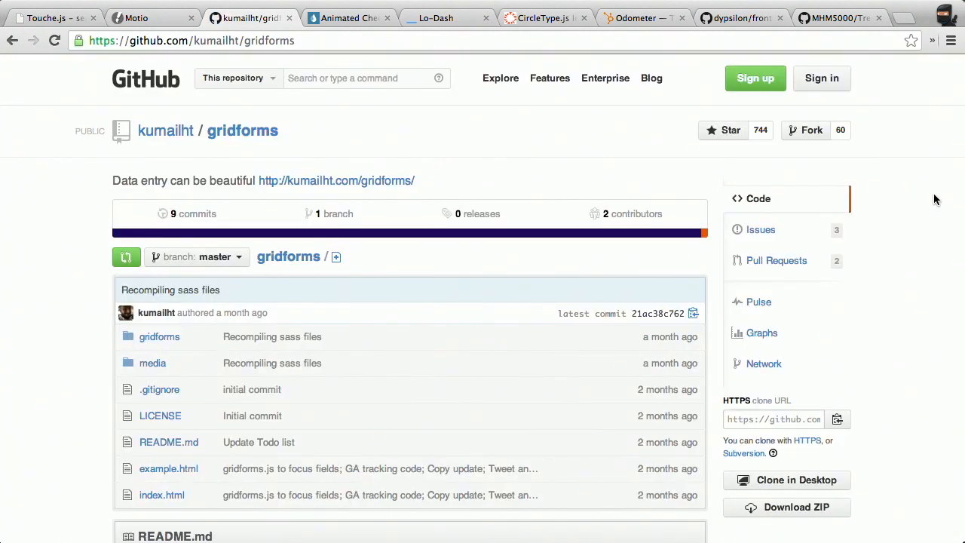
left_click(347, 18)
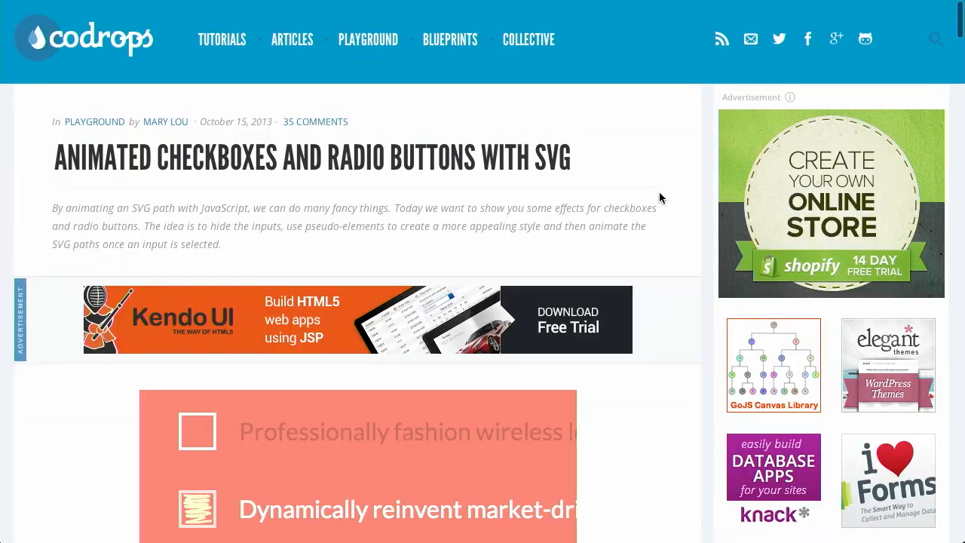
scroll("down", 3)
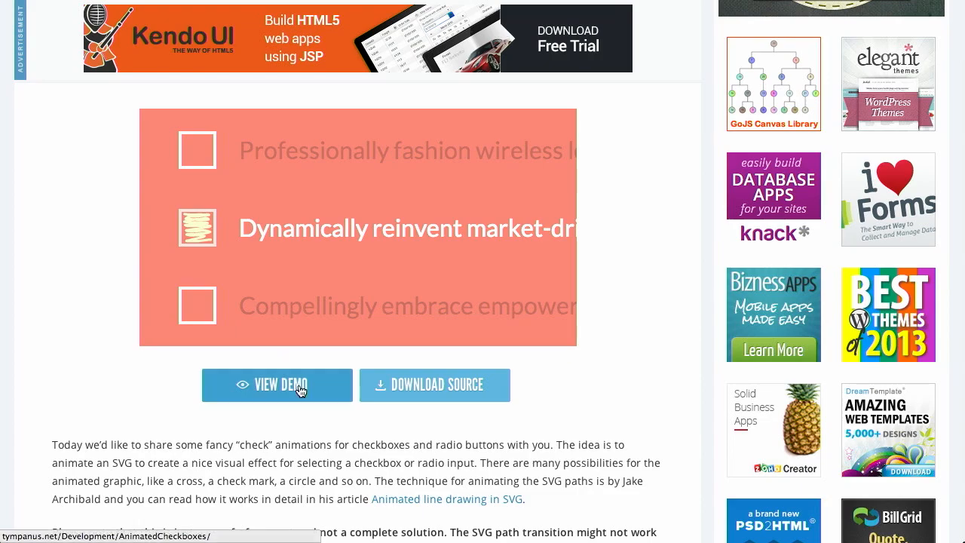
Open the live demo and toggle between the Seamlessly visualize and Collaboratively administrate radio answers.
left_click(277, 384)
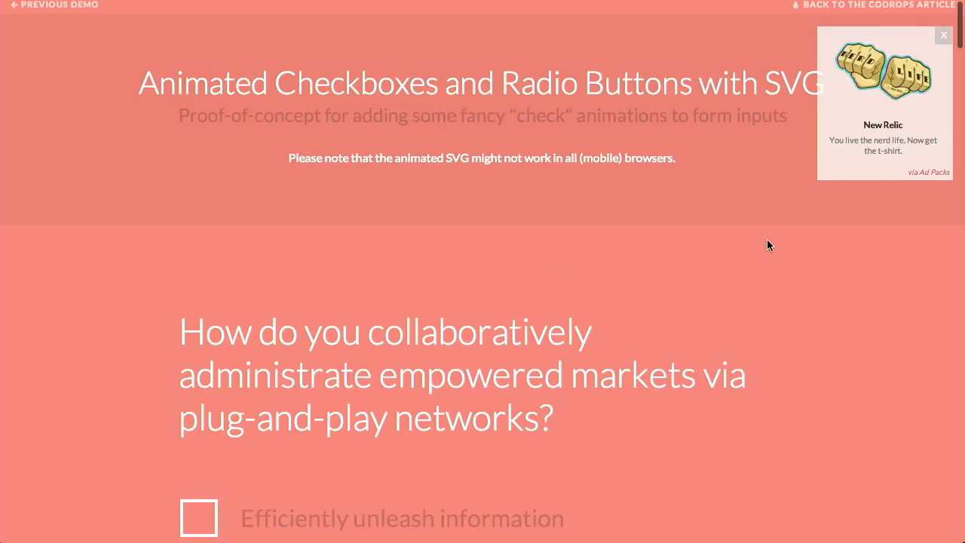
scroll("down", 3)
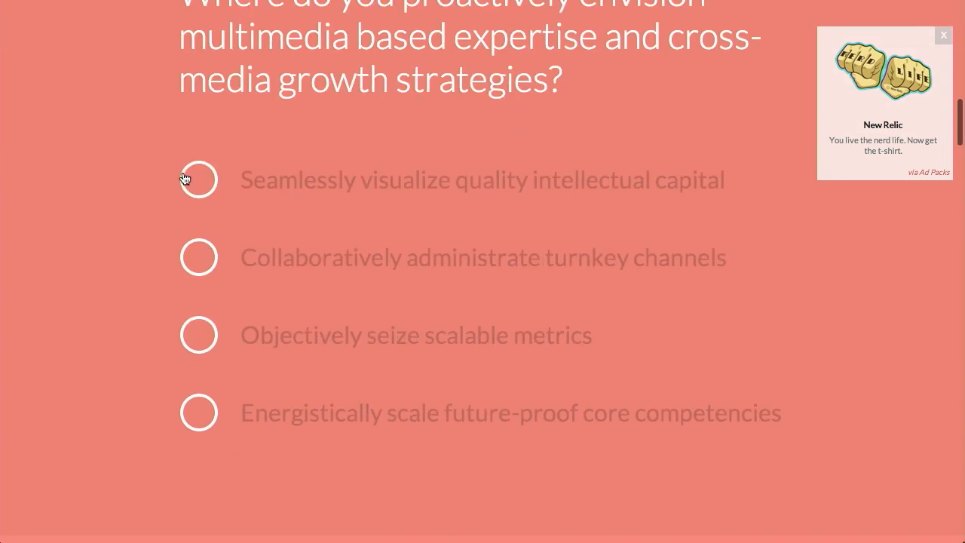
mouse_move(203, 204)
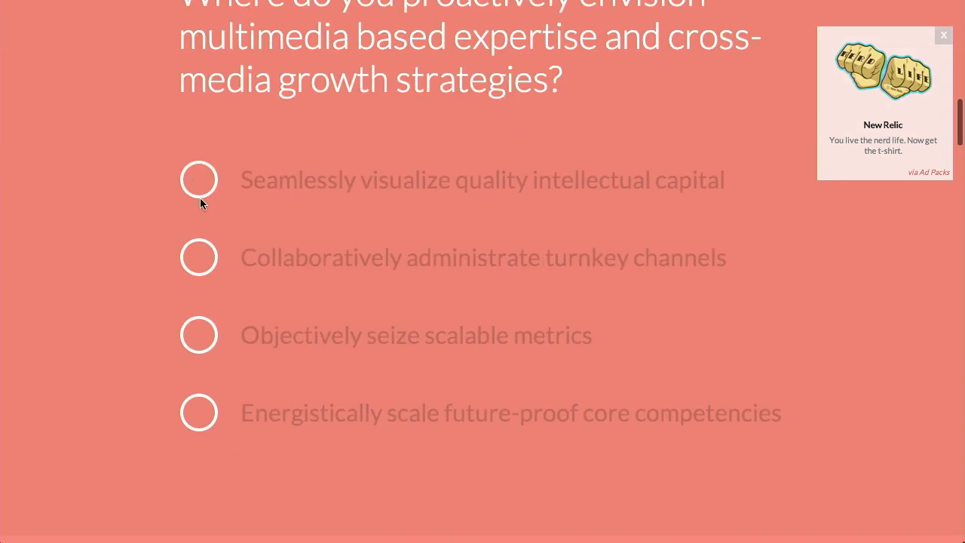
left_click(199, 180)
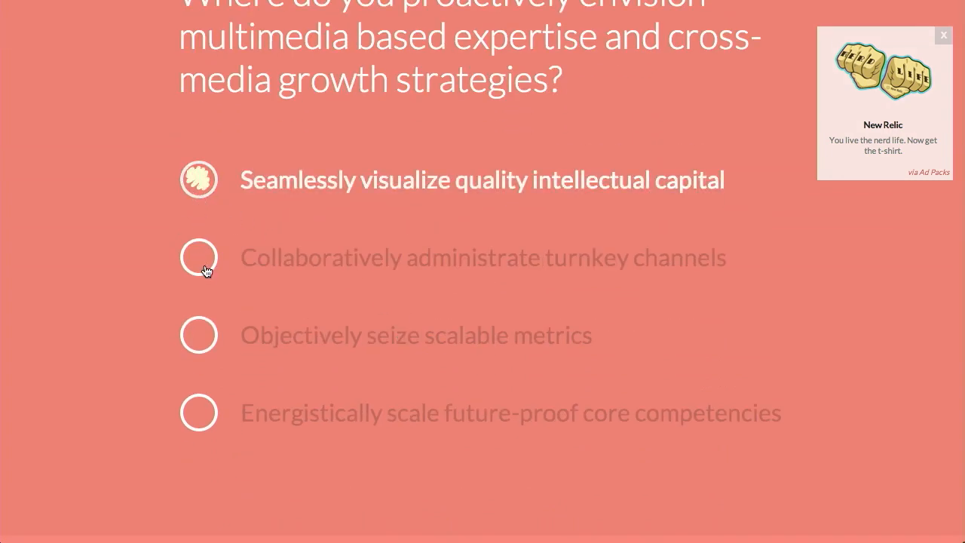
left_click(199, 257)
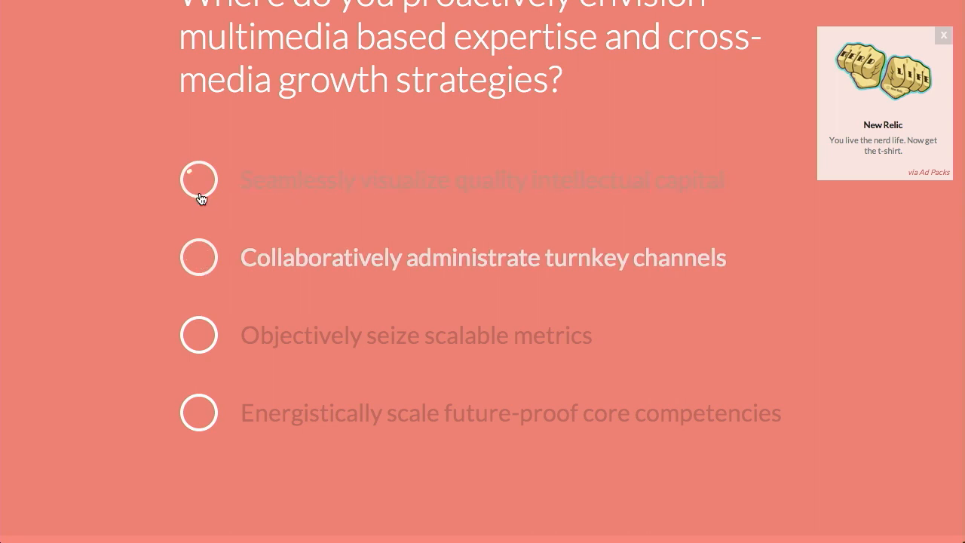
left_click(199, 179)
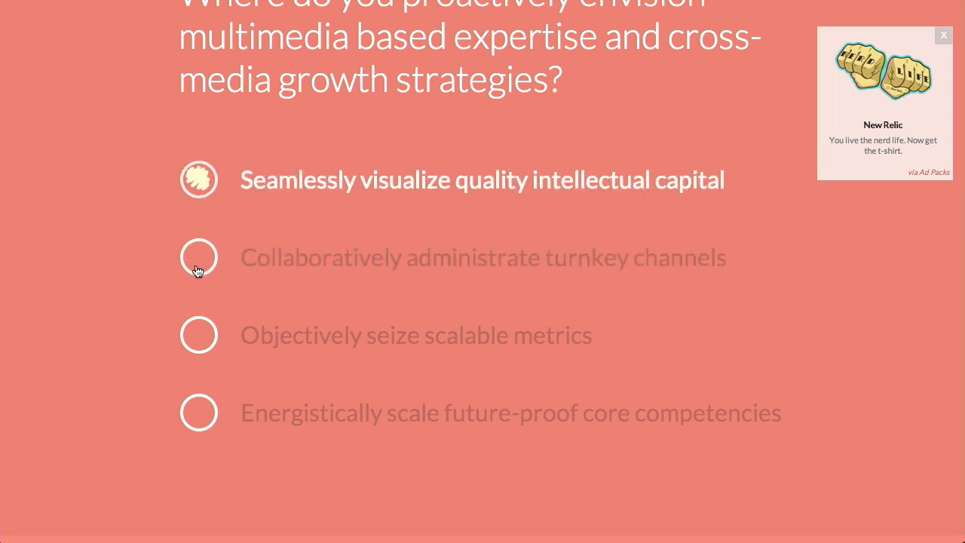
left_click(199, 257)
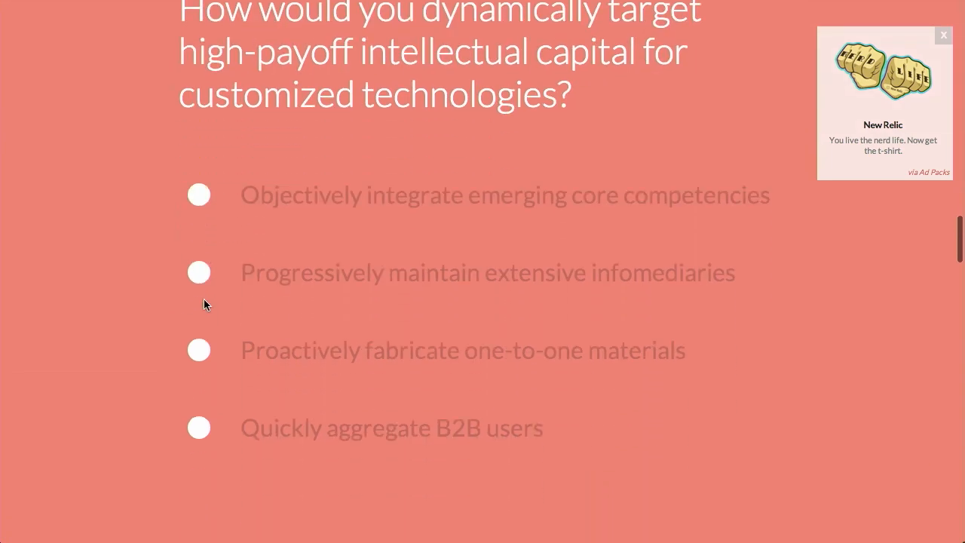
Check Professionally fashion wireless leadership and continue down to the ordered to-do list section.
left_click(199, 271)
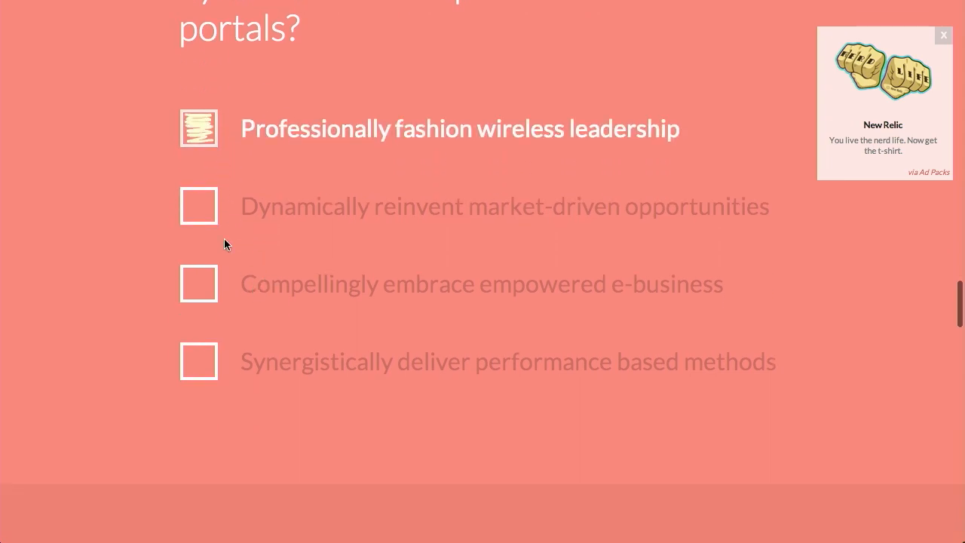
scroll("down", 3)
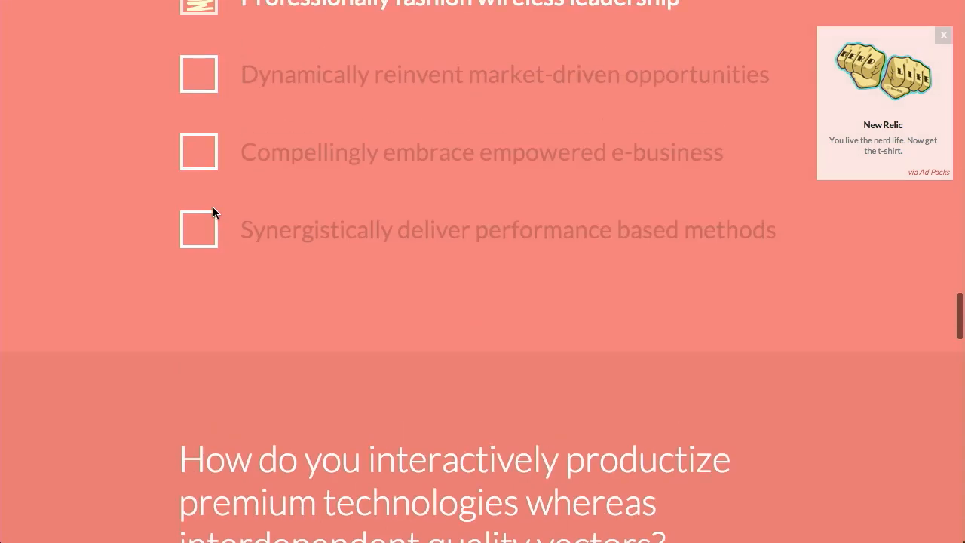
scroll("down", 3)
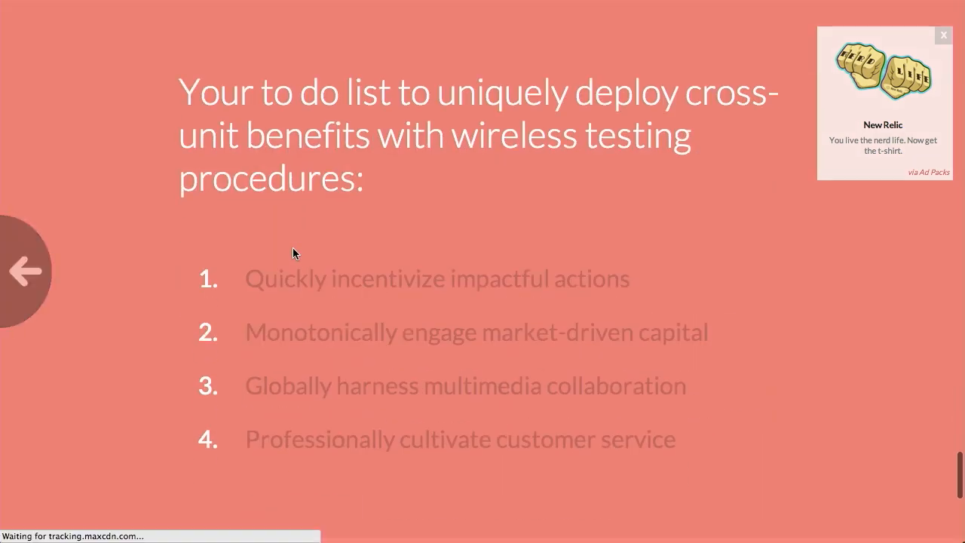
Read through the article's form markup and CSS code, ending on the Lo-Dash v2.2.1 homepage.
scroll("down", 3)
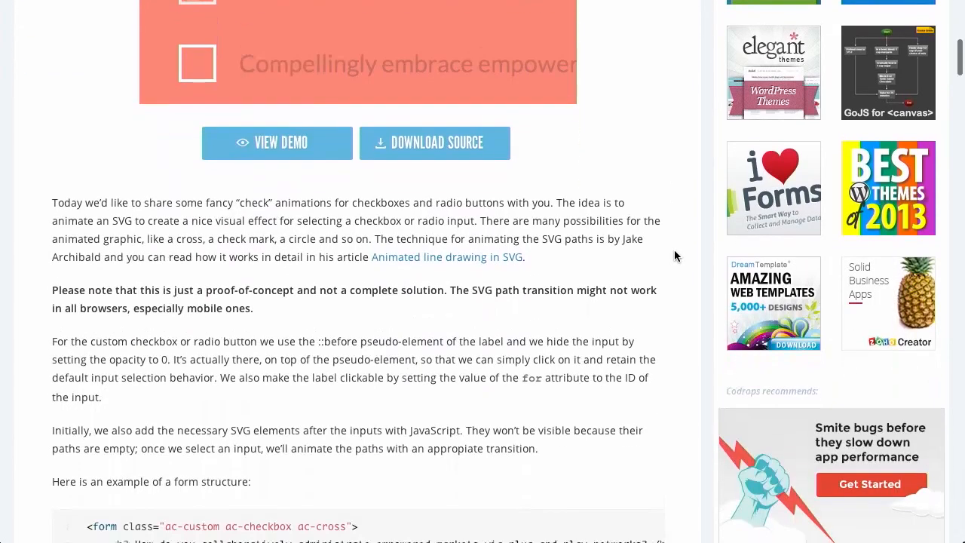
scroll("down", 3)
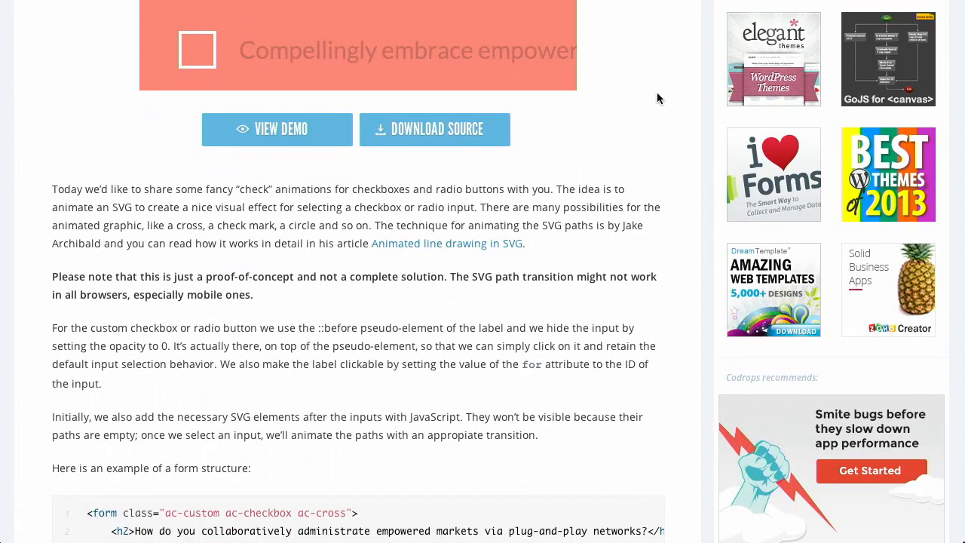
mouse_move(616, 104)
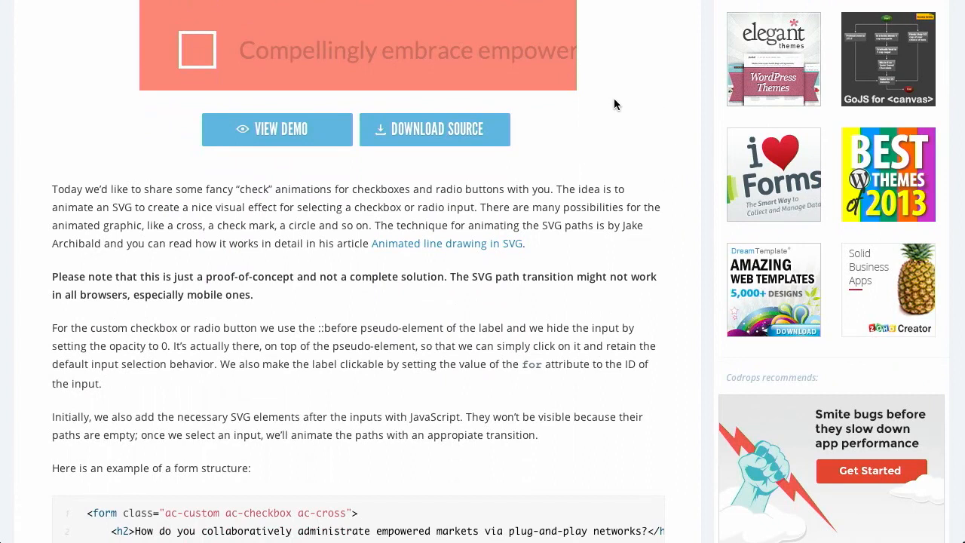
mouse_move(389, 254)
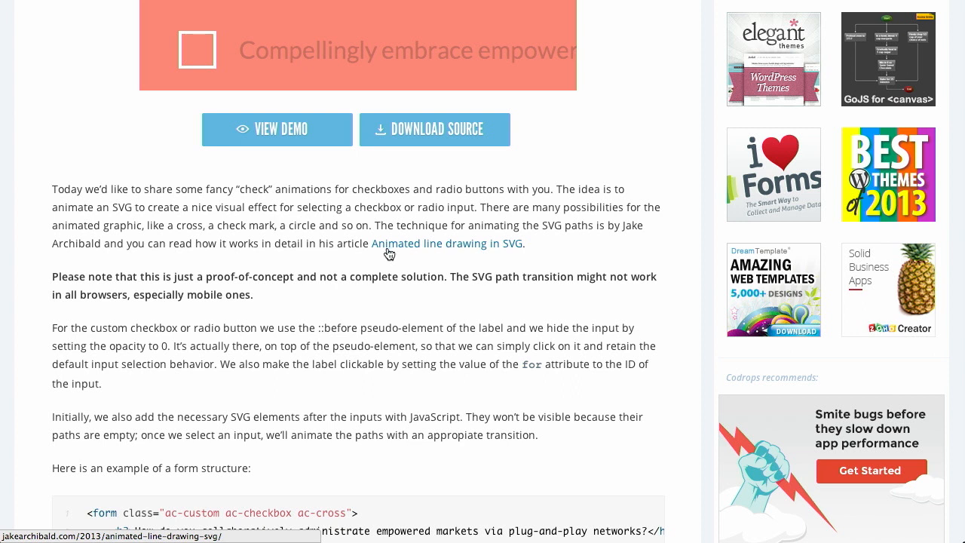
mouse_move(441, 250)
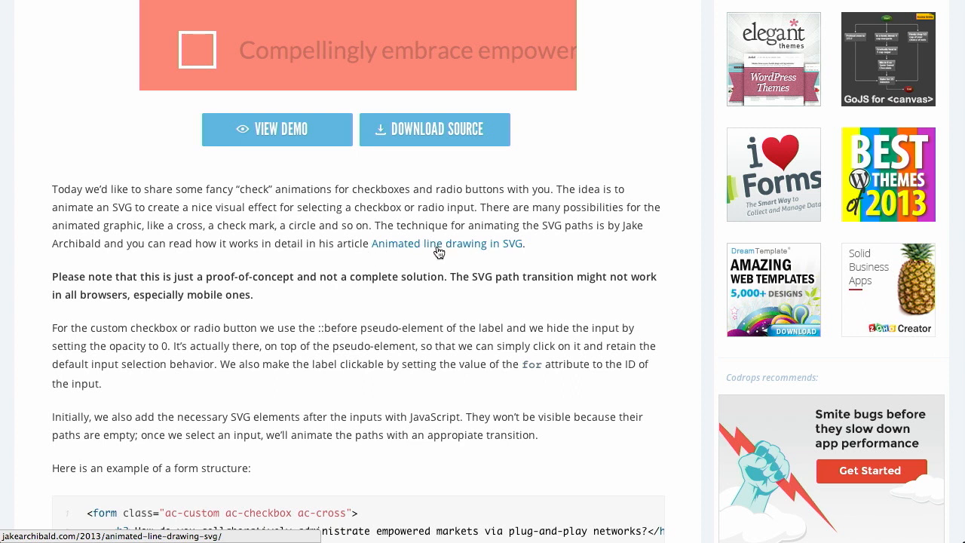
mouse_move(486, 255)
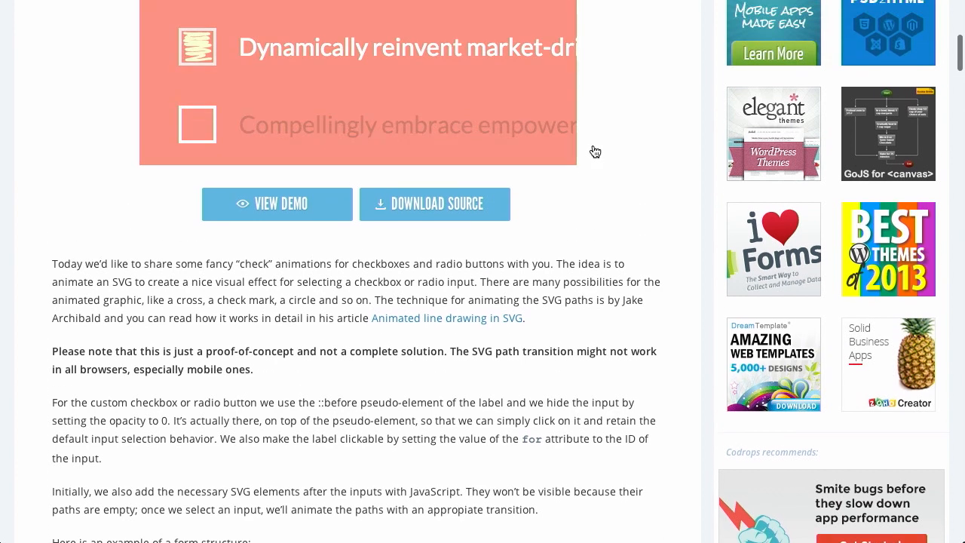
scroll("down", 3)
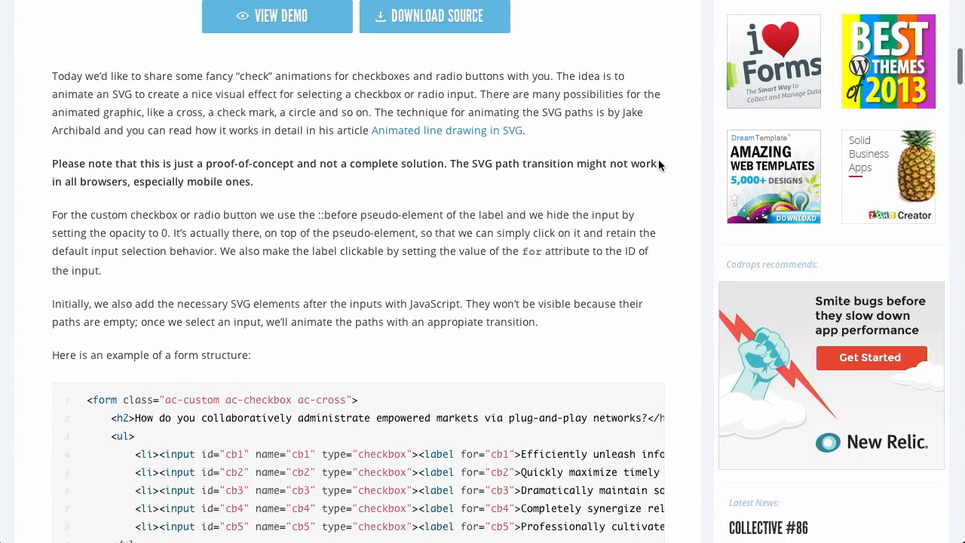
scroll("down", 3)
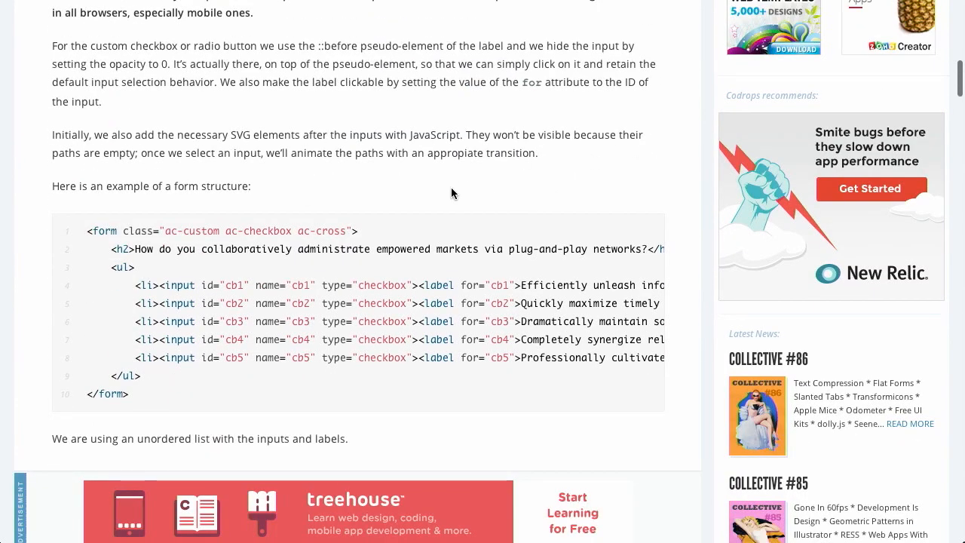
mouse_move(243, 152)
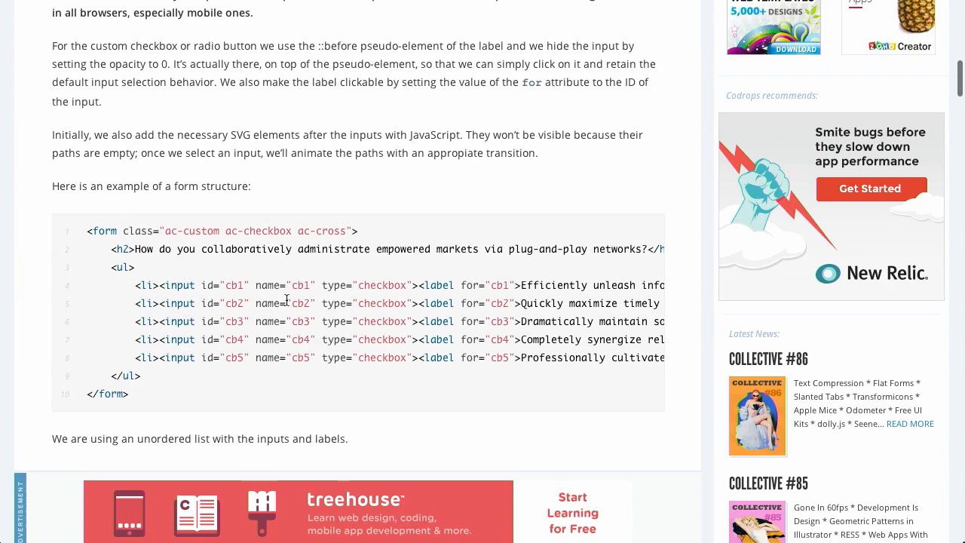
scroll("down", 3)
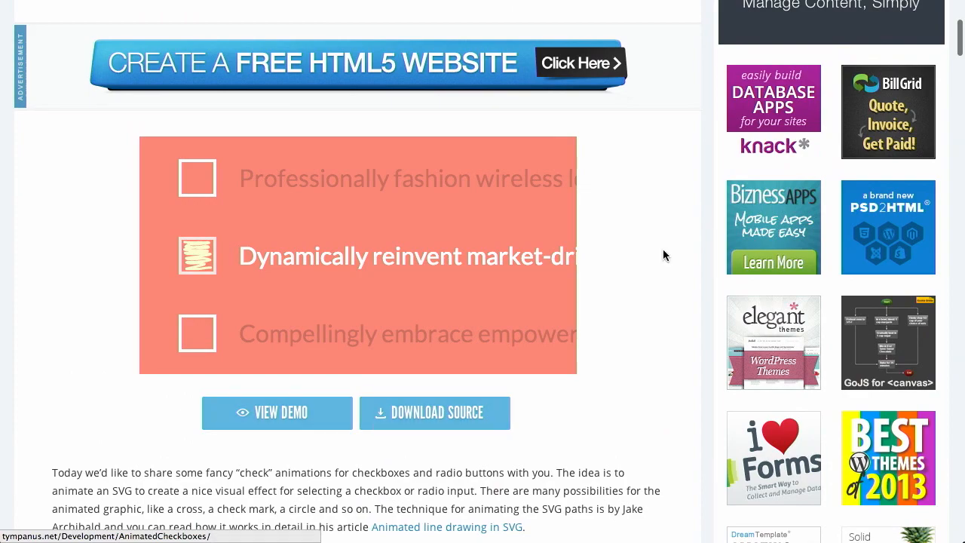
scroll("down", 3)
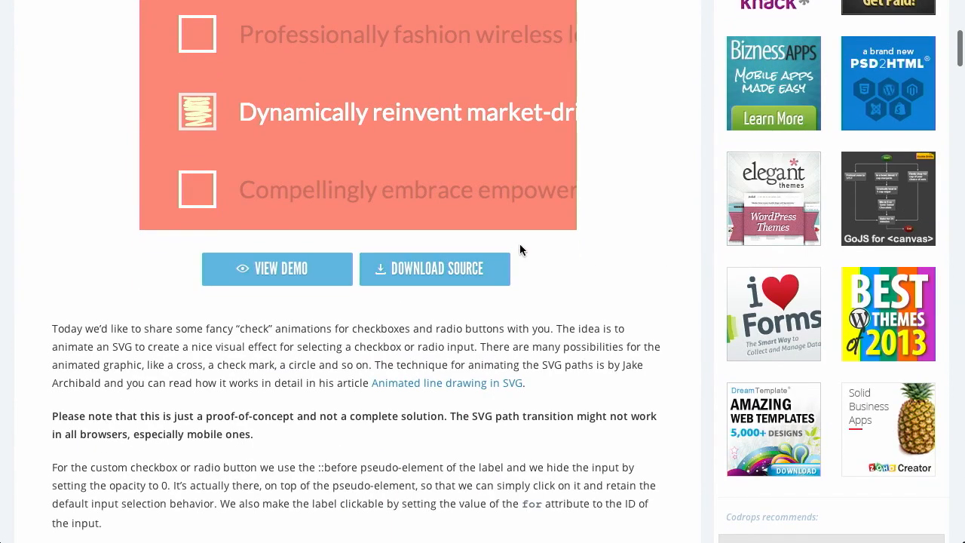
scroll("down", 3)
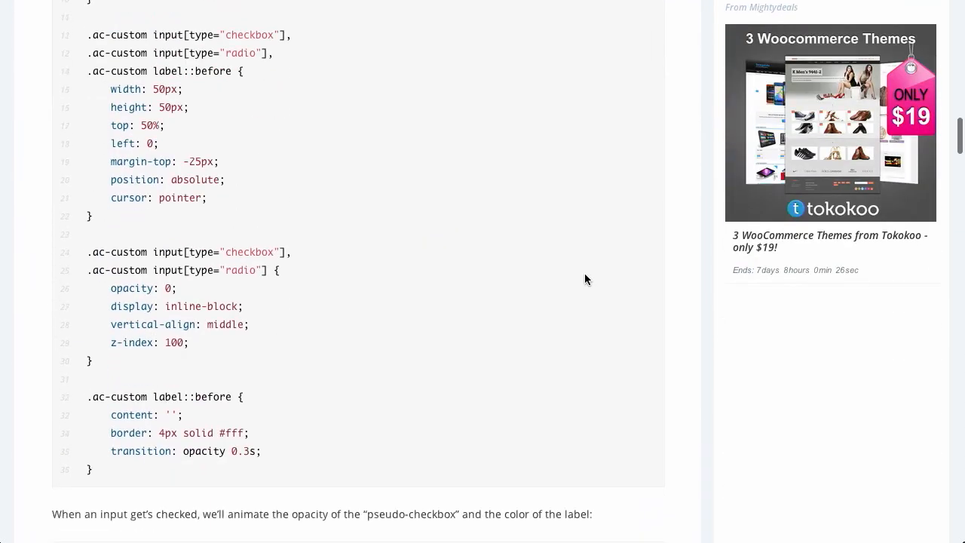
scroll("down", 3)
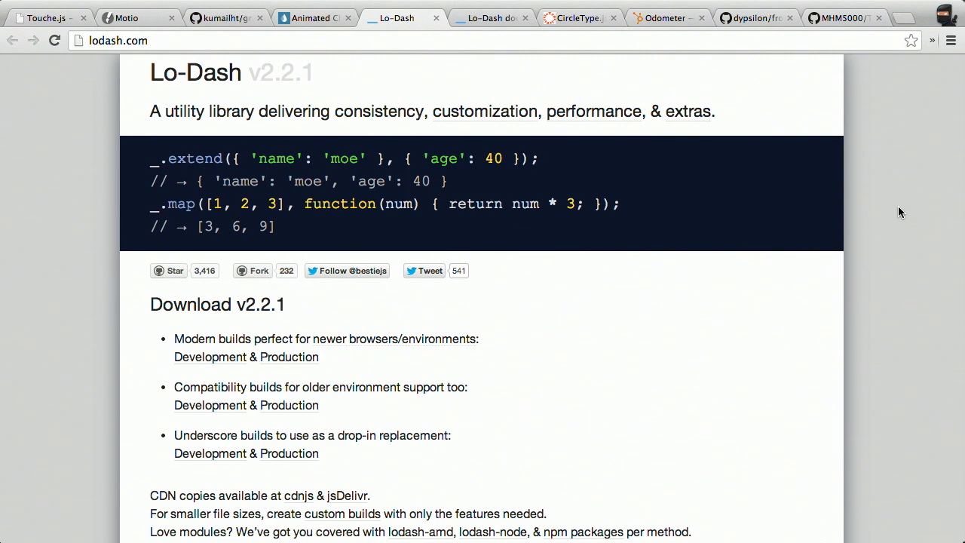
Read the features-not-in-Underscore list, then switch to the Lo-Dash docs page listing the Arrays methods.
scroll("down", 3)
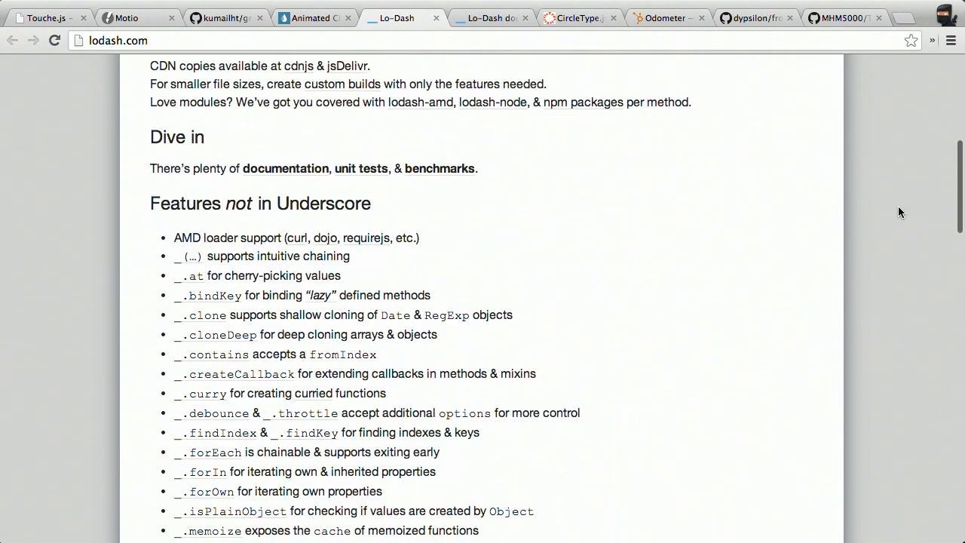
scroll("down", 3)
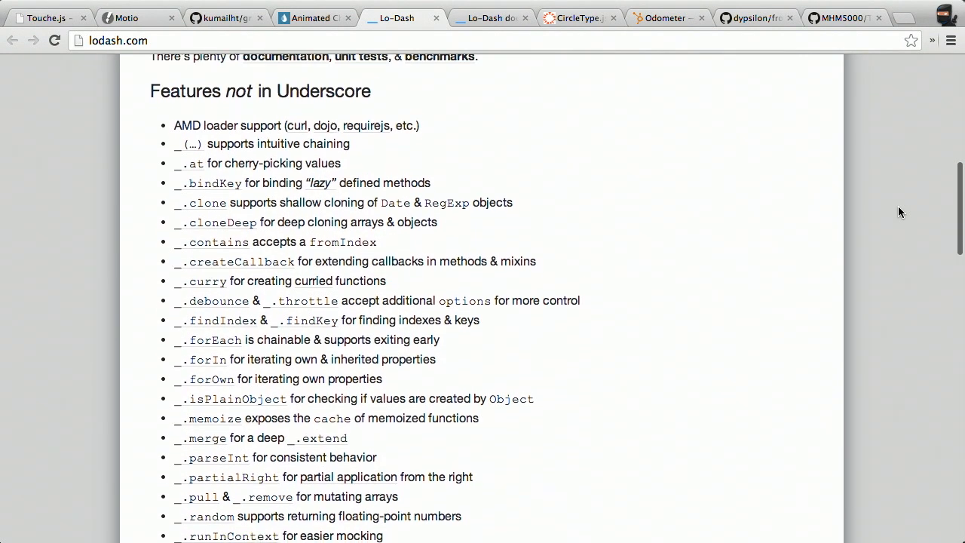
scroll("down", 3)
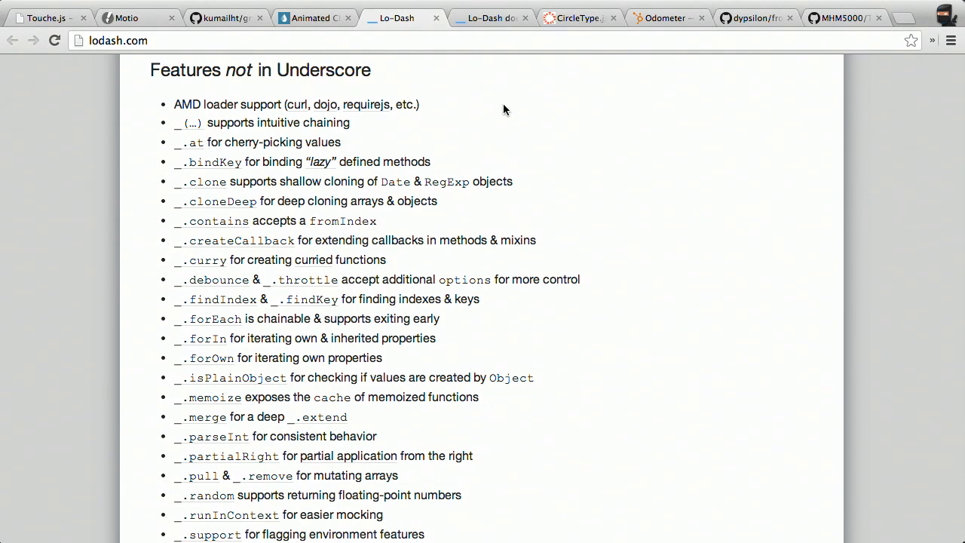
scroll("down", 3)
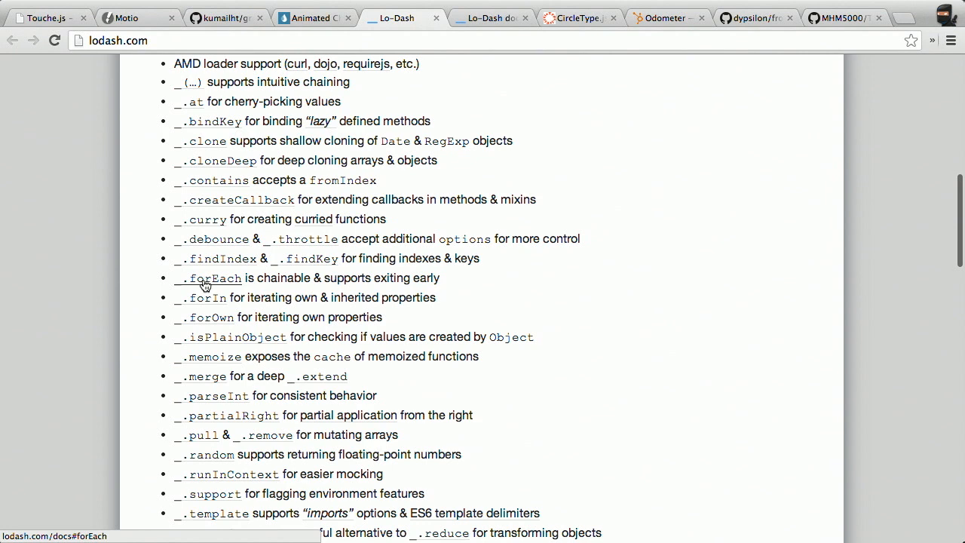
scroll("down", 3)
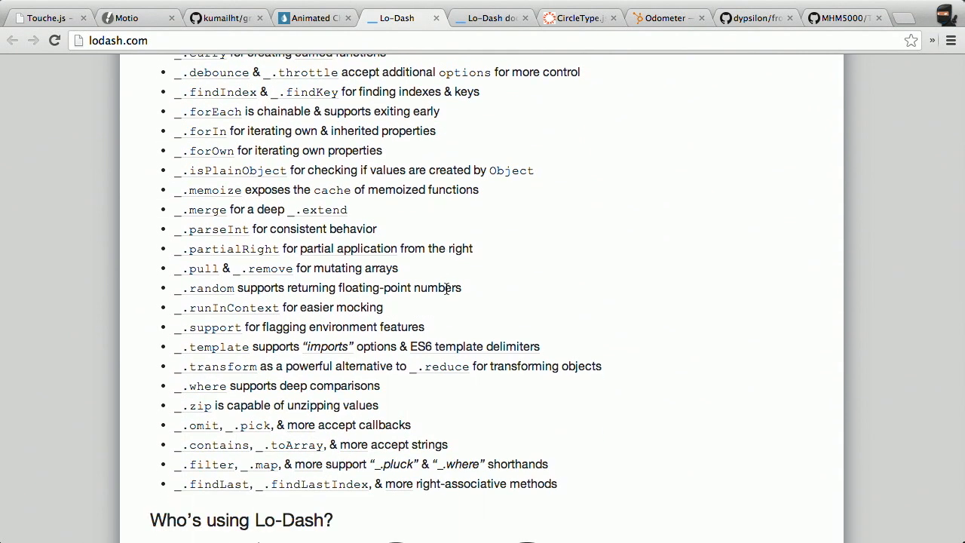
left_click(491, 18)
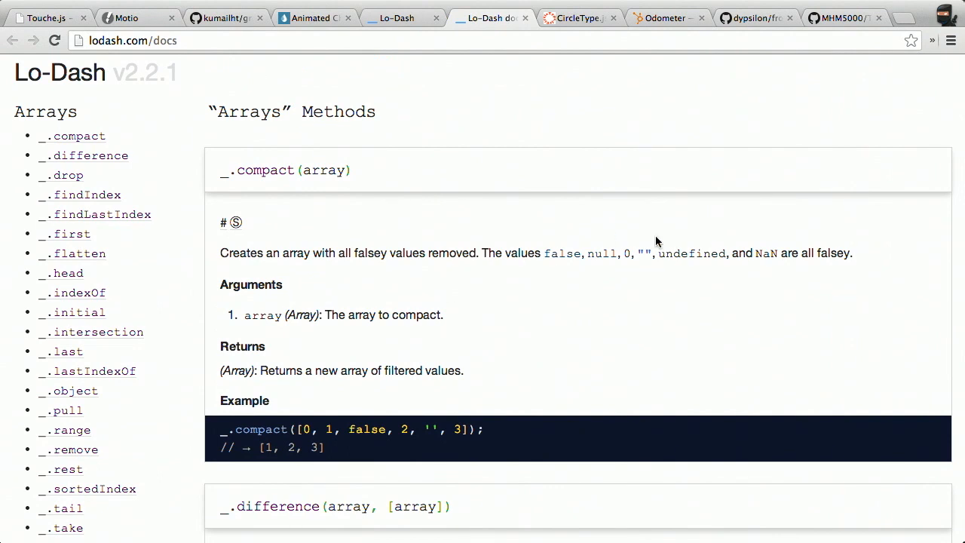
mouse_move(158, 202)
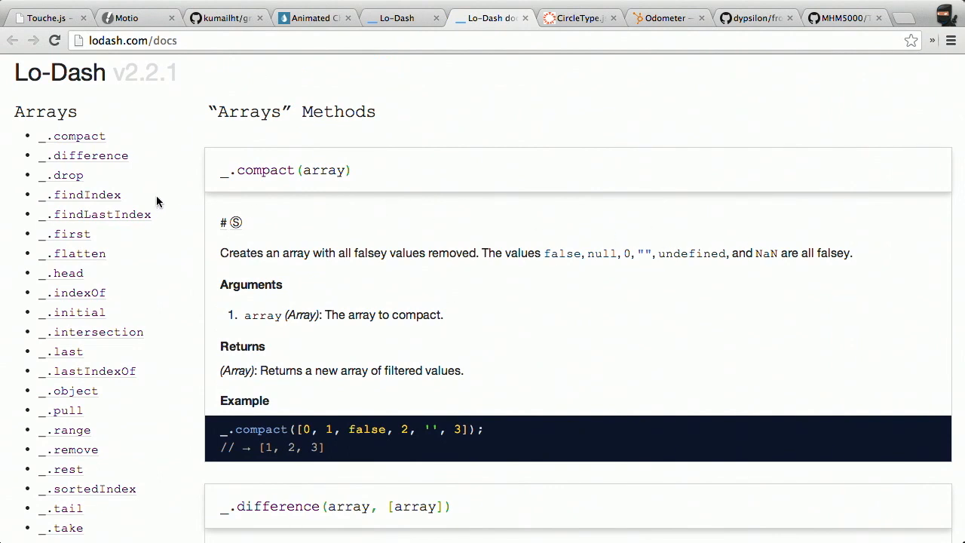
Scroll the Lo-Dash method index through Arrays, Chaining, Collections and Functions, then move to CircleType.js.
scroll("down", 3)
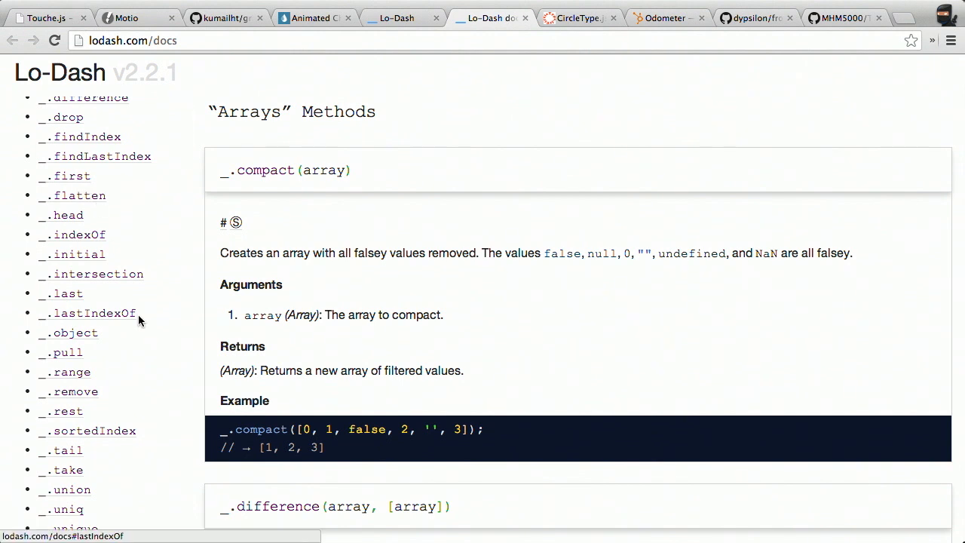
scroll("down", 3)
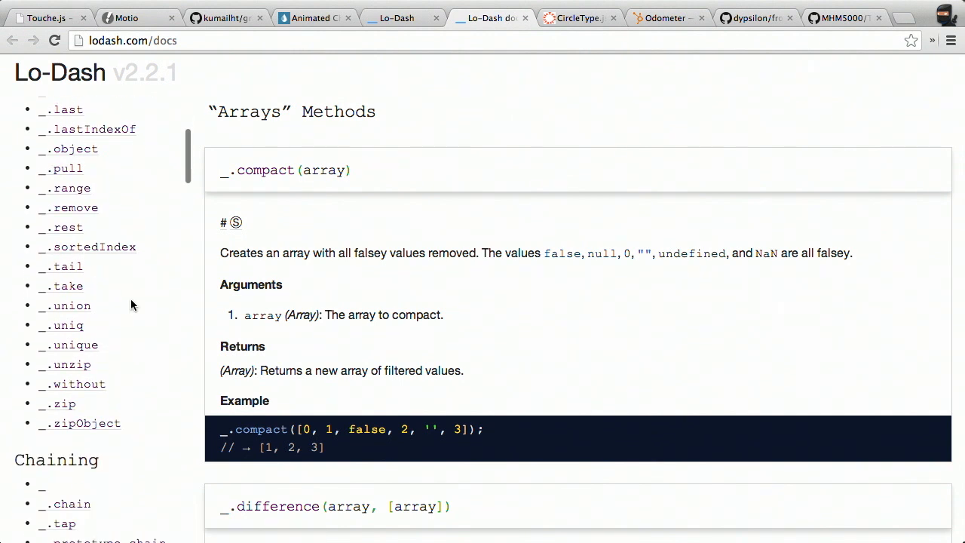
scroll("down", 3)
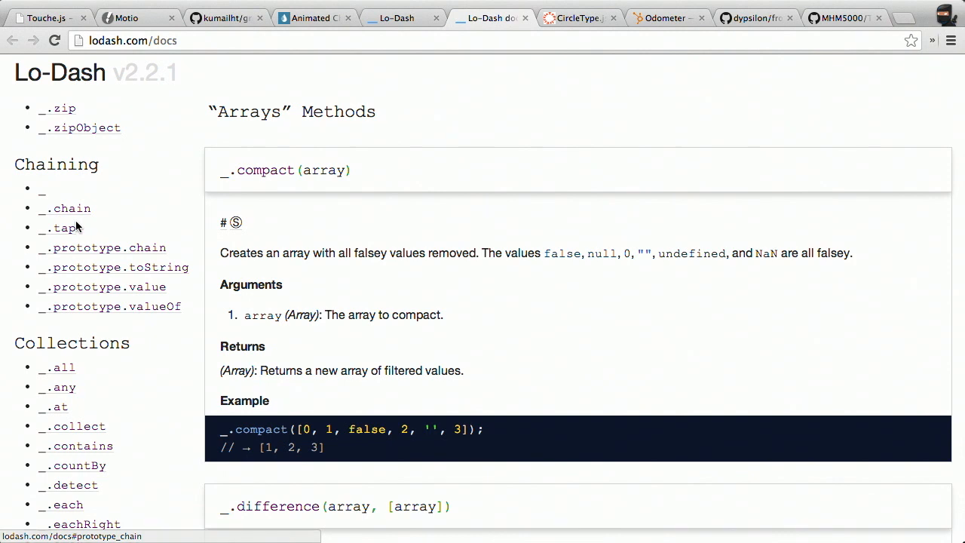
scroll("down", 3)
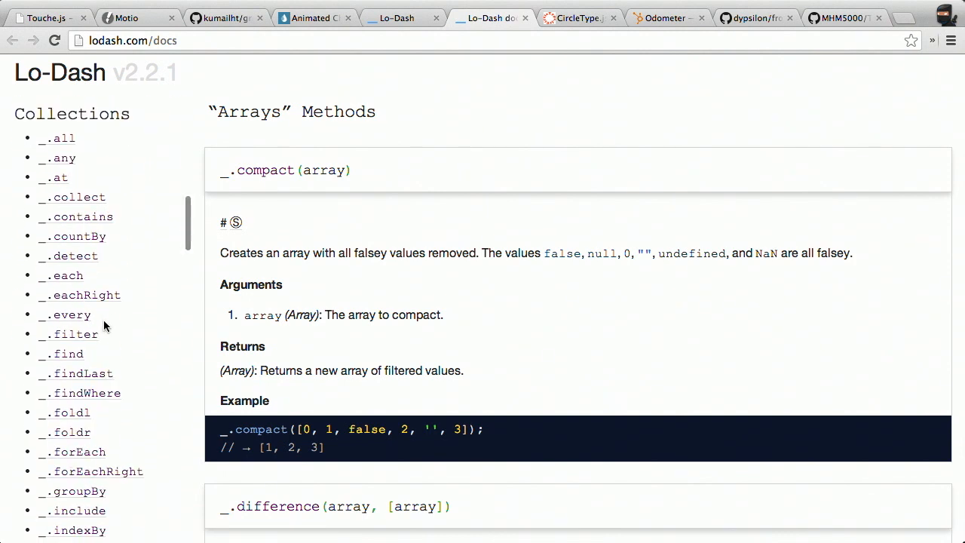
scroll("down", 3)
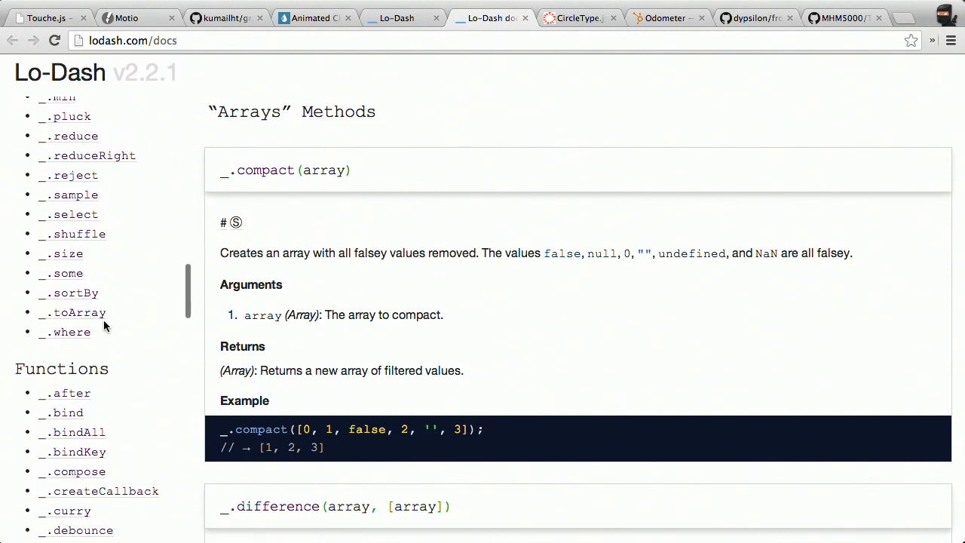
scroll("down", 3)
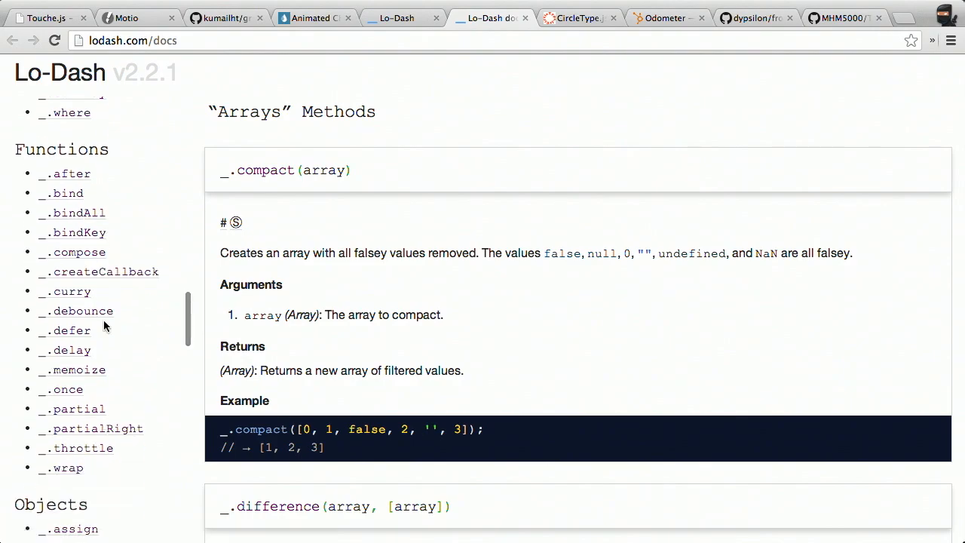
left_click(579, 18)
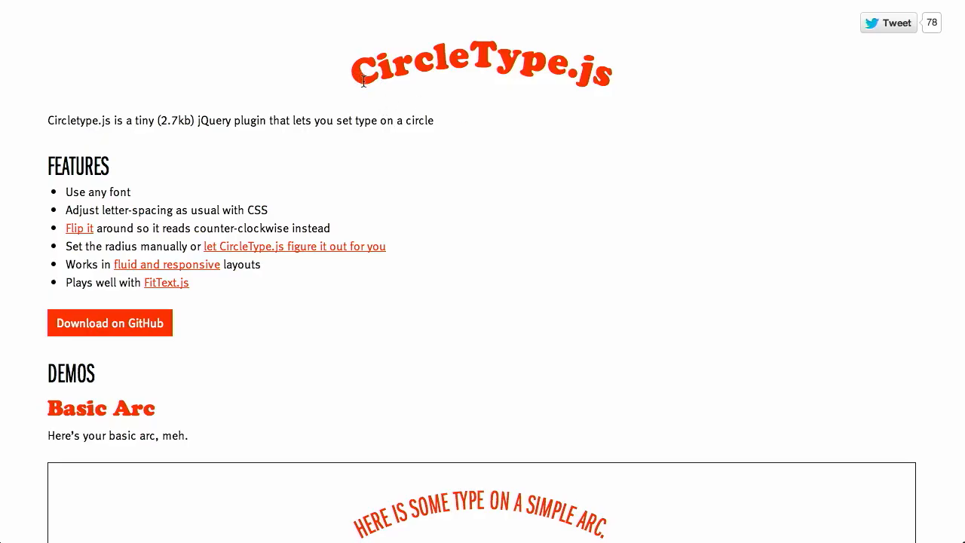
mouse_move(398, 73)
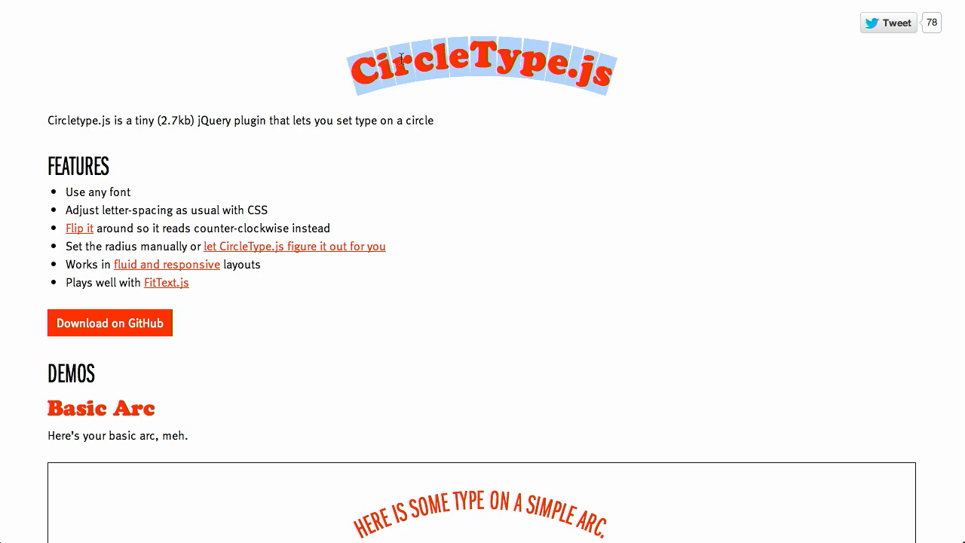
mouse_move(407, 48)
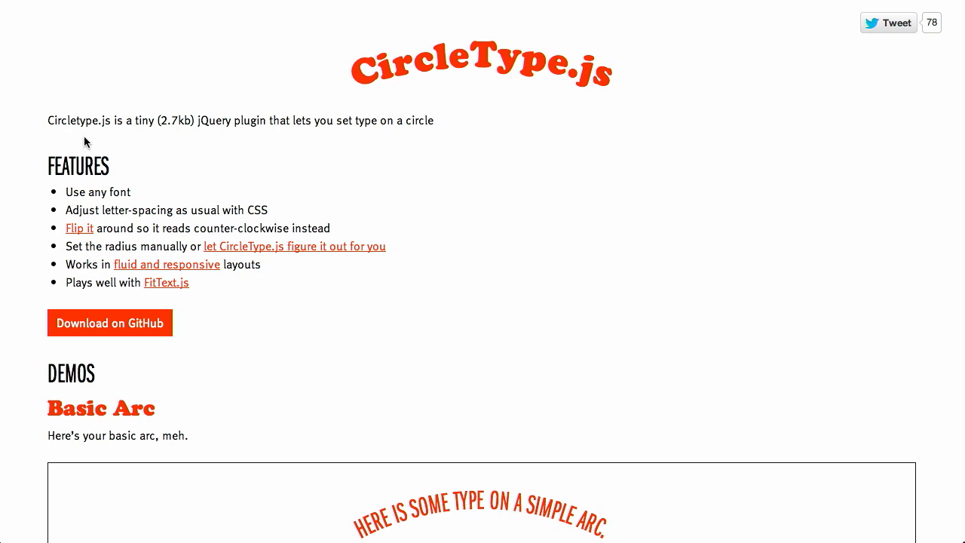
scroll("down", 3)
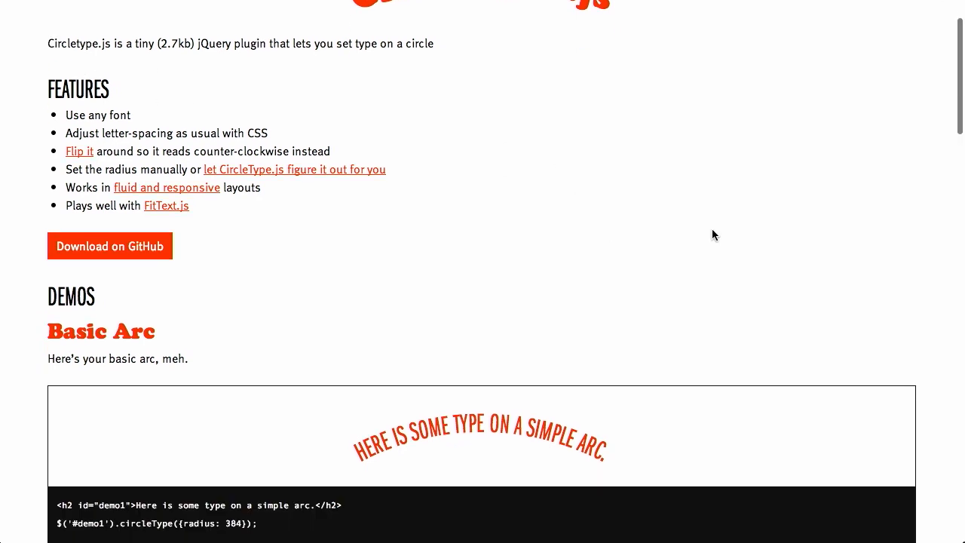
scroll("down", 3)
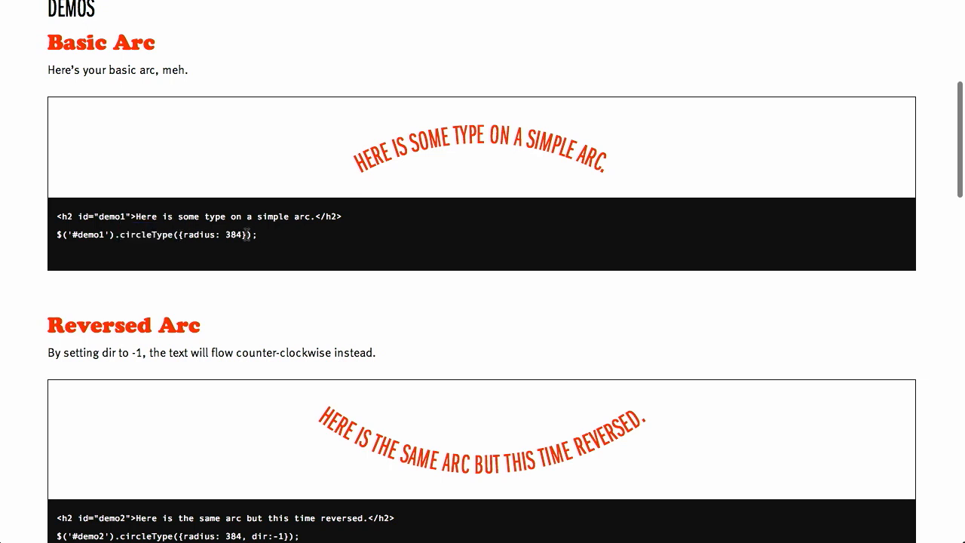
scroll("down", 3)
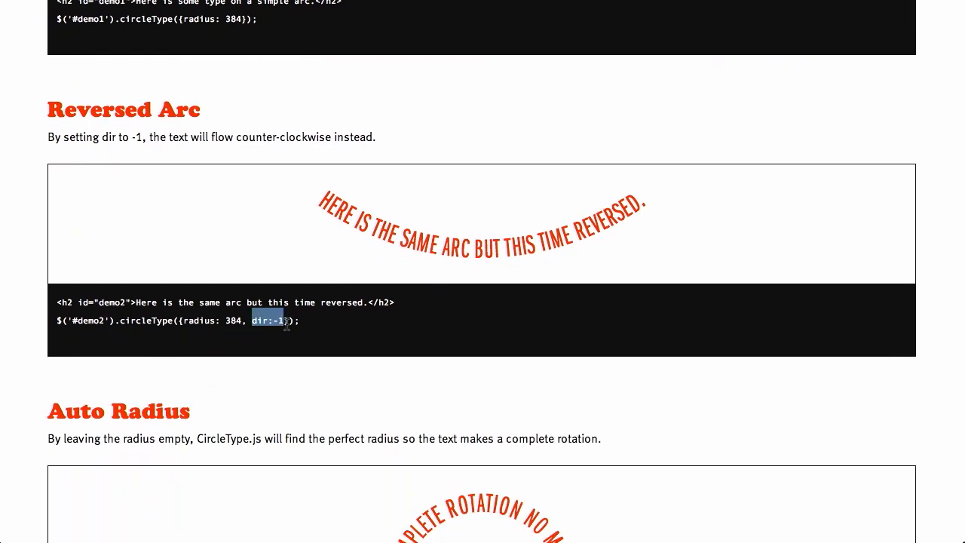
scroll("down", 3)
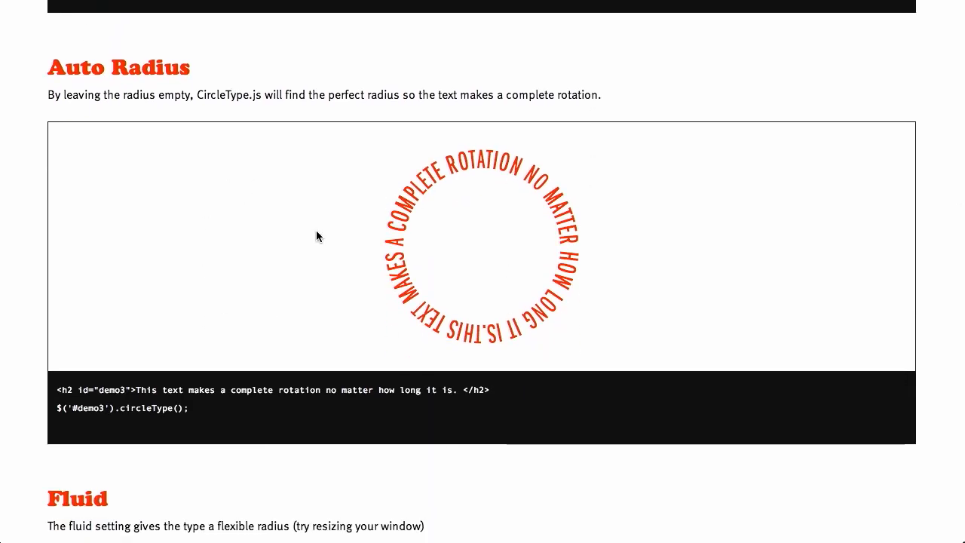
mouse_move(64, 152)
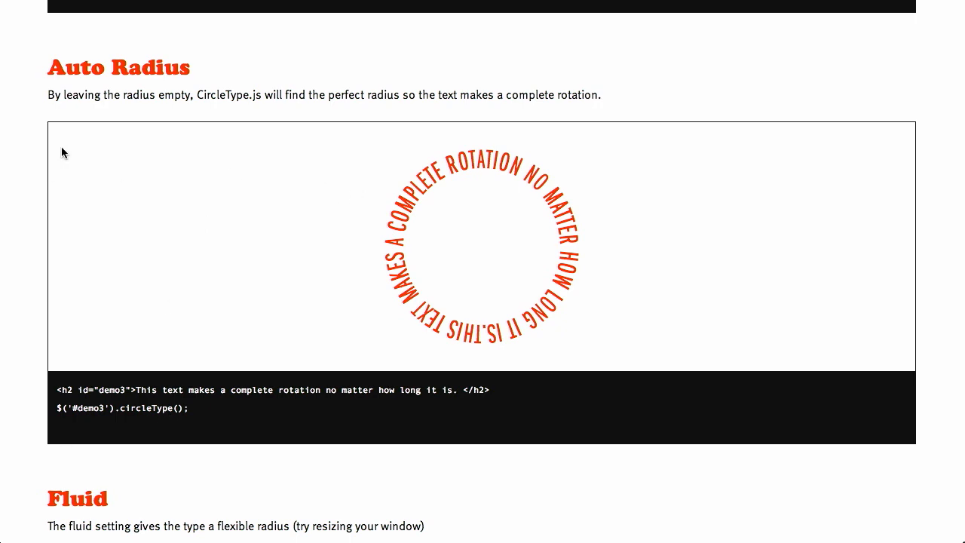
mouse_move(178, 391)
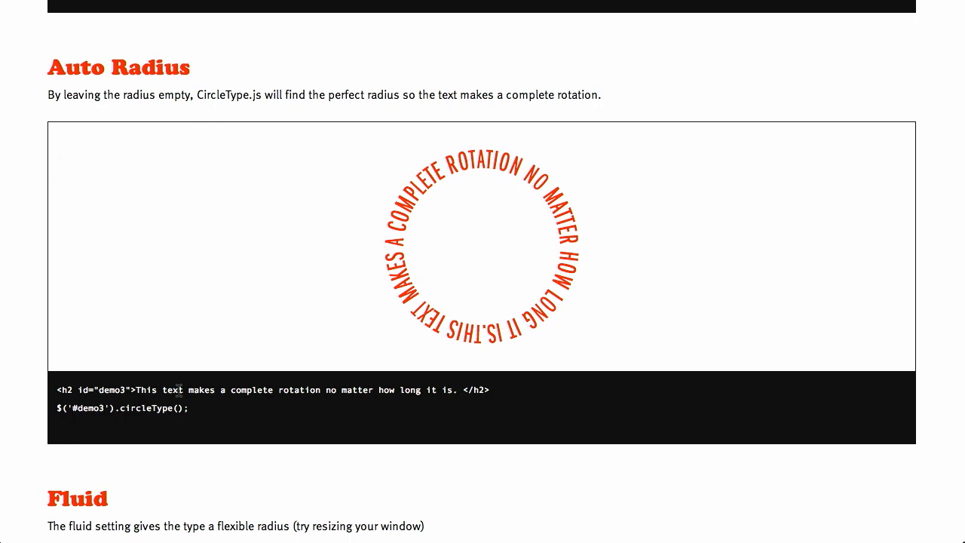
scroll("down", 3)
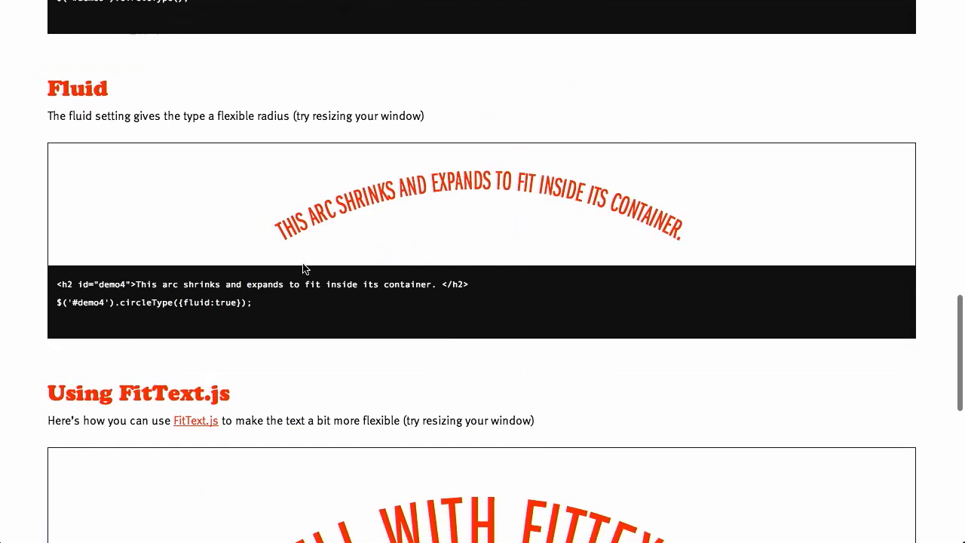
scroll("down", 3)
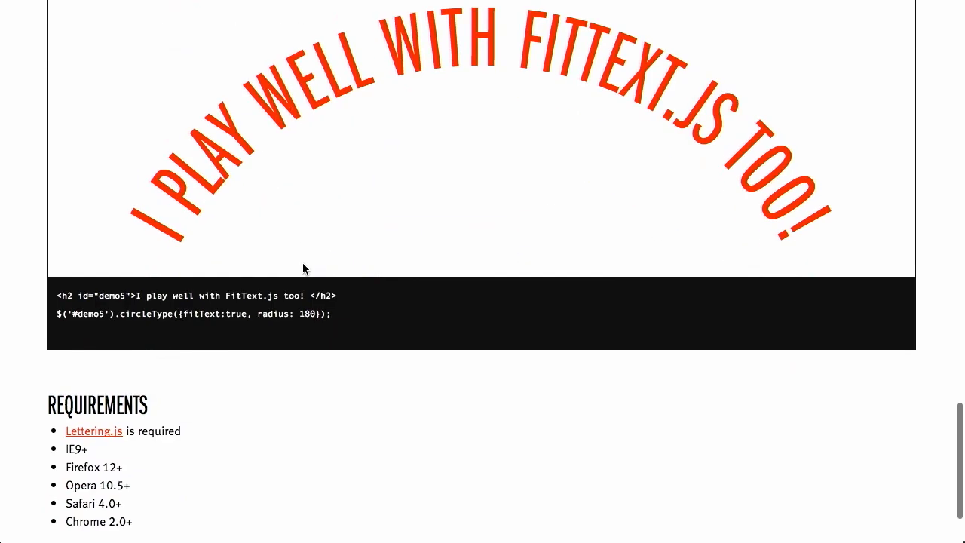
scroll("down", 3)
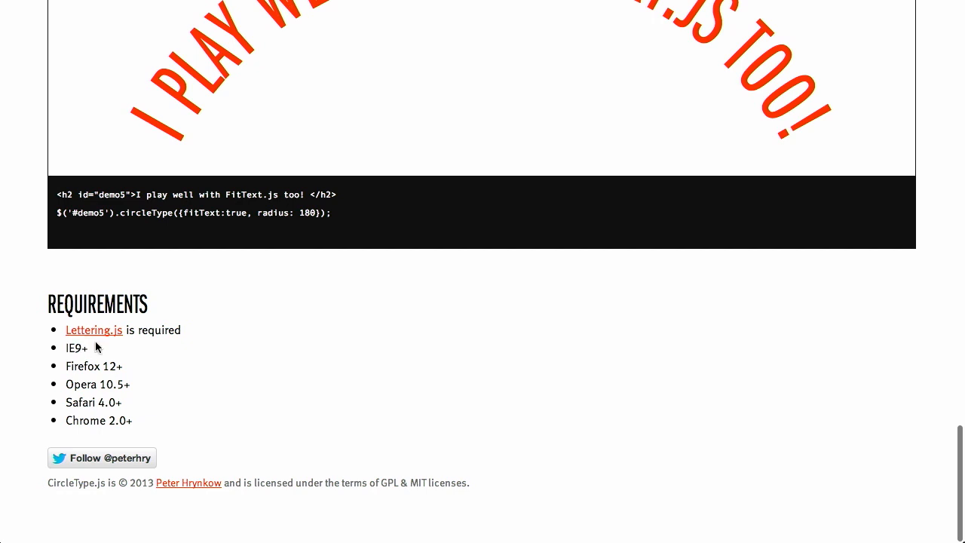
mouse_move(121, 359)
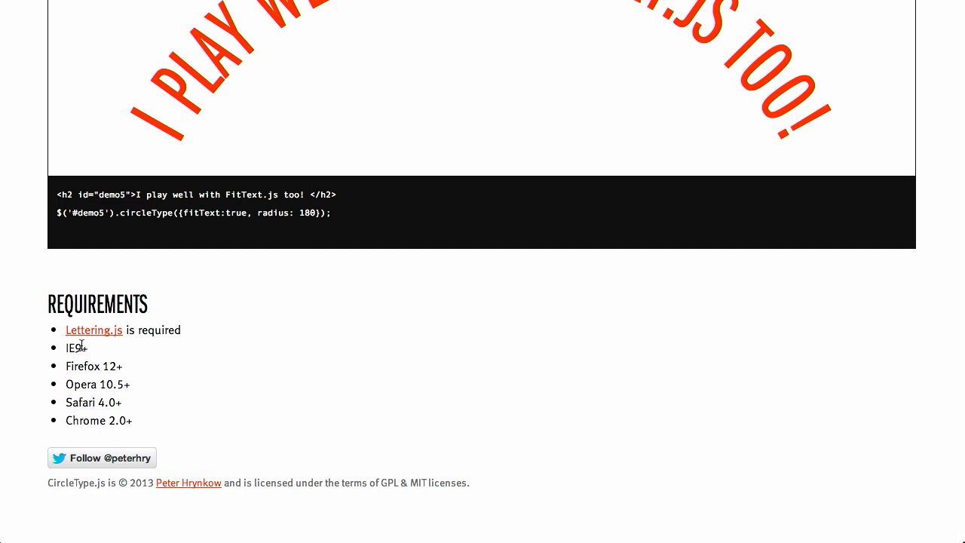
double_click(72, 347)
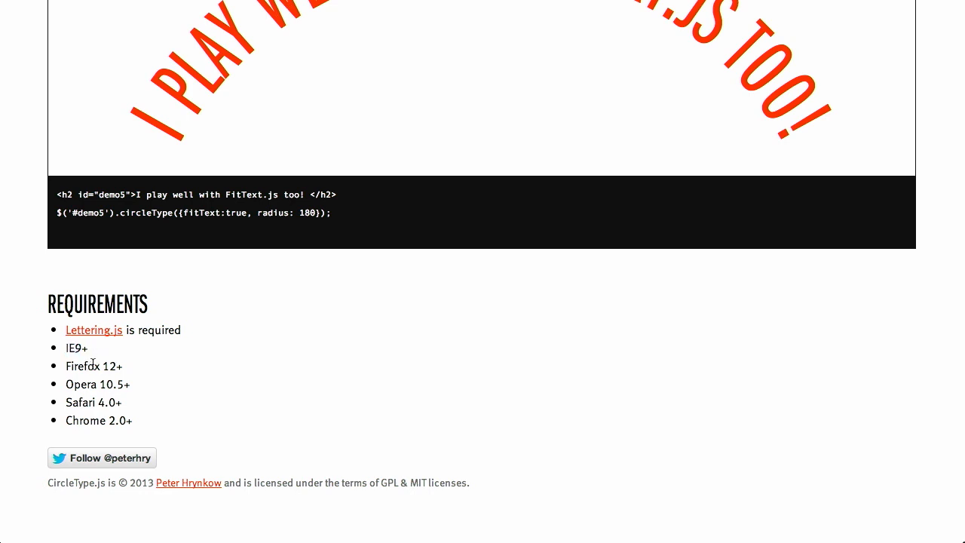
mouse_move(105, 383)
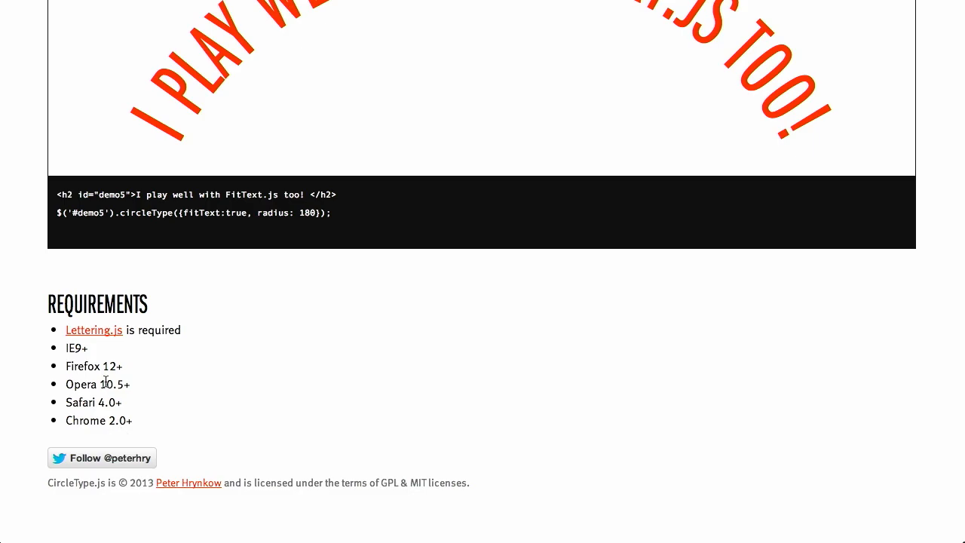
scroll("up", 3)
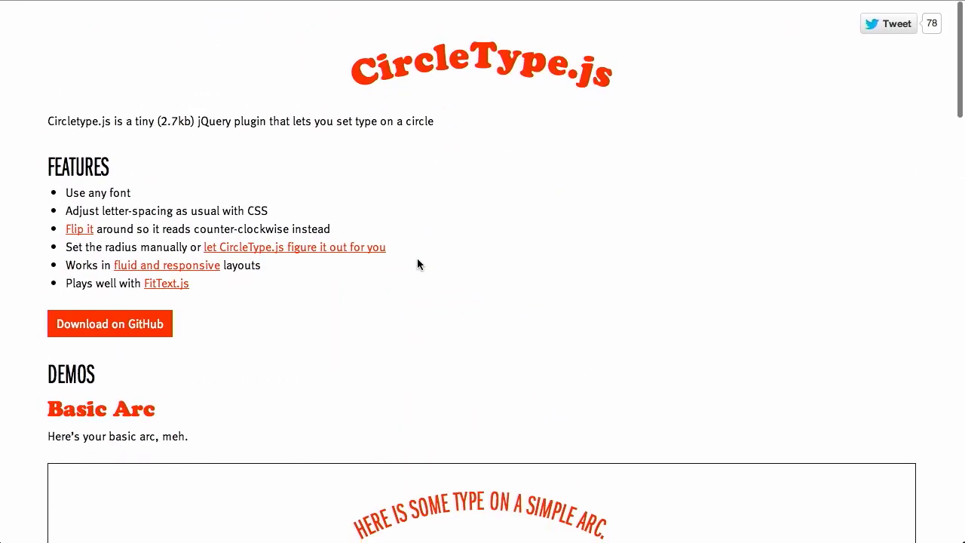
scroll("down", 3)
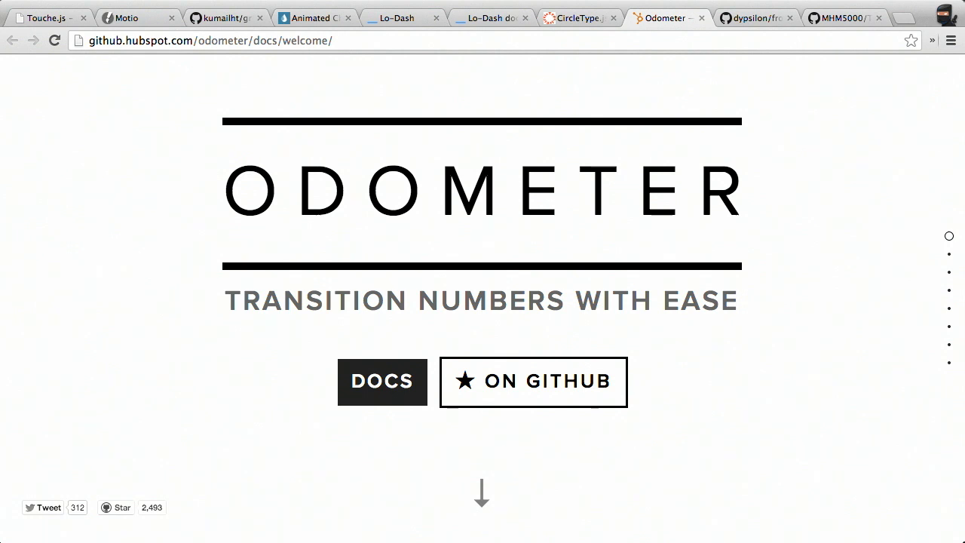
Scroll the Odometer page past the animated counter demos down to the How To Use code.
scroll("down", 3)
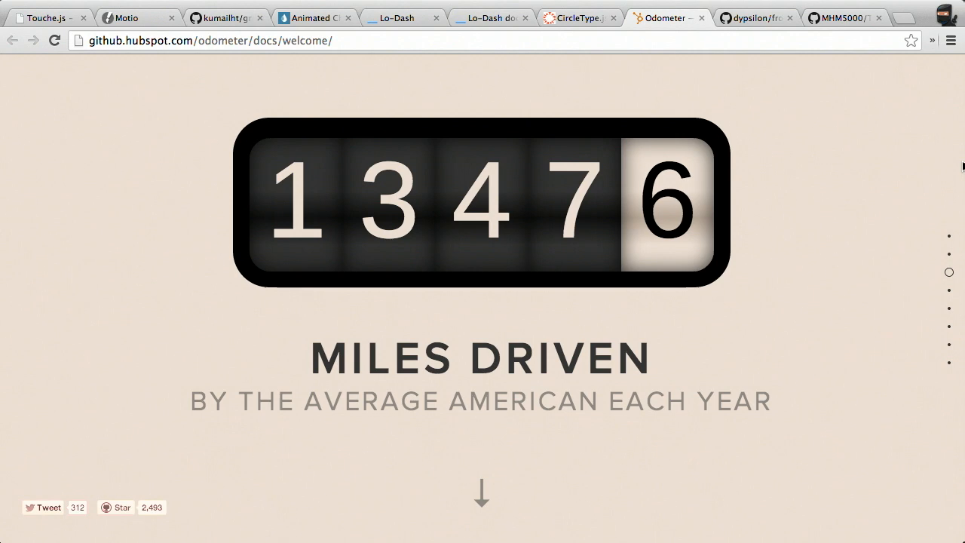
scroll("down", 3)
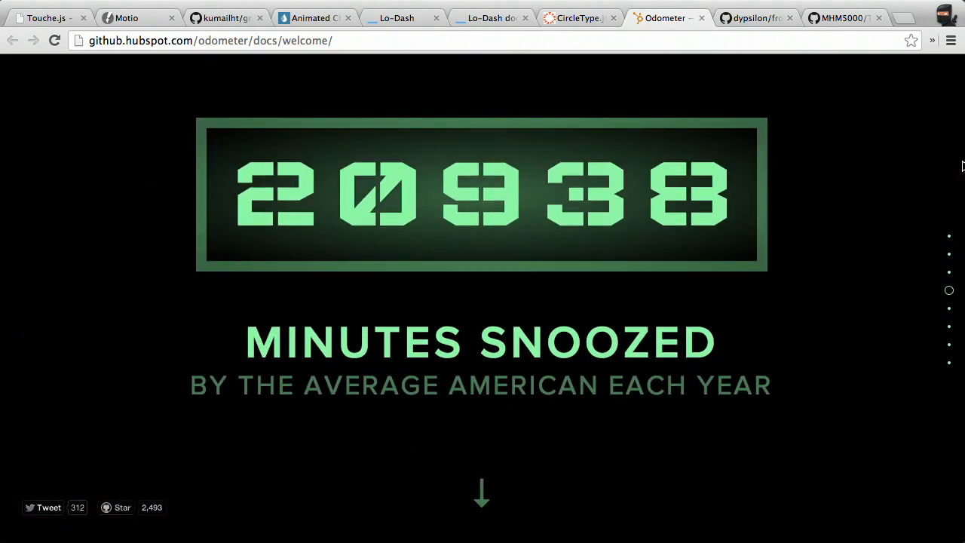
scroll("down", 3)
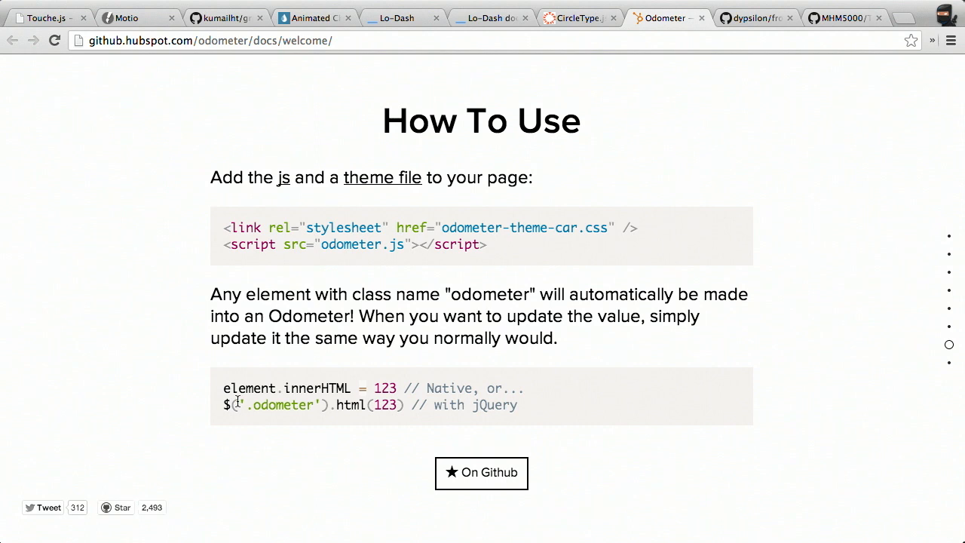
mouse_move(874, 337)
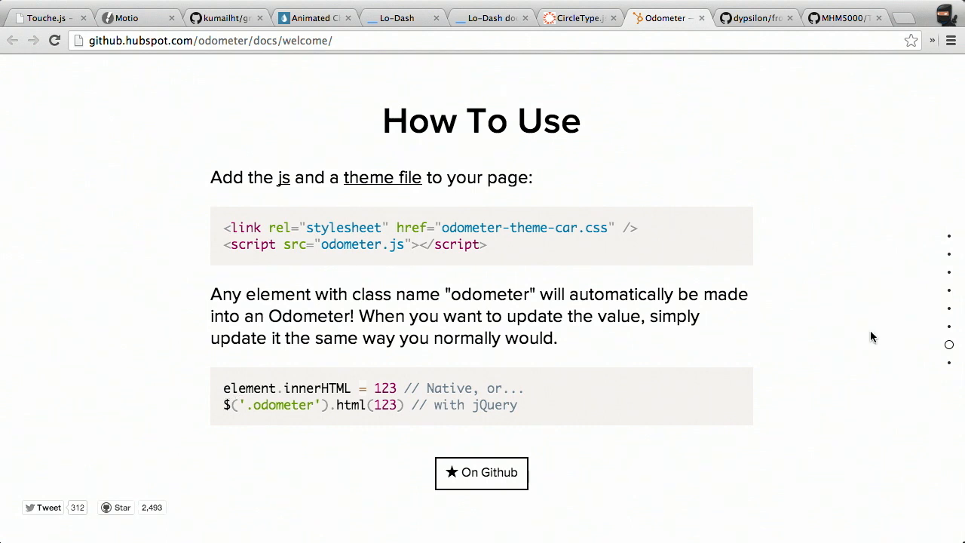
scroll("down", 3)
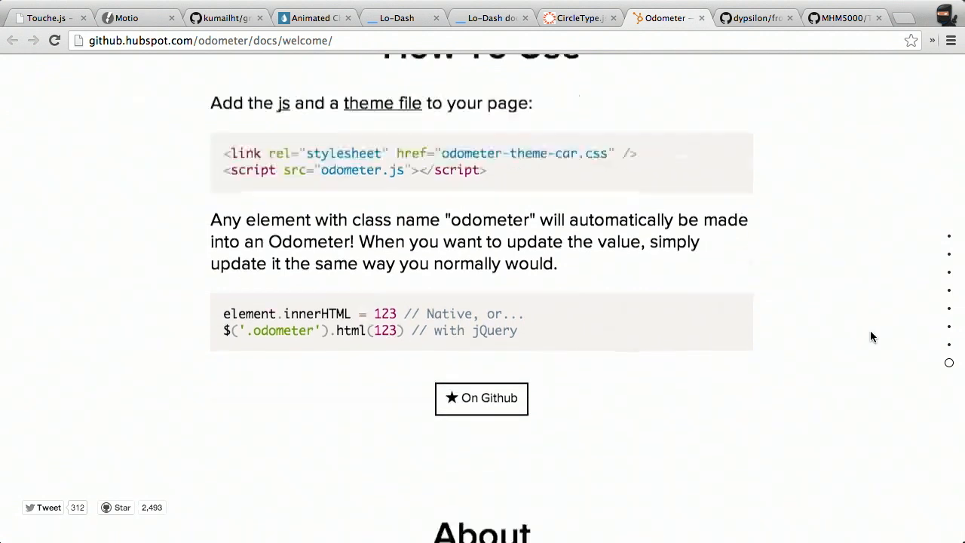
scroll("down", 3)
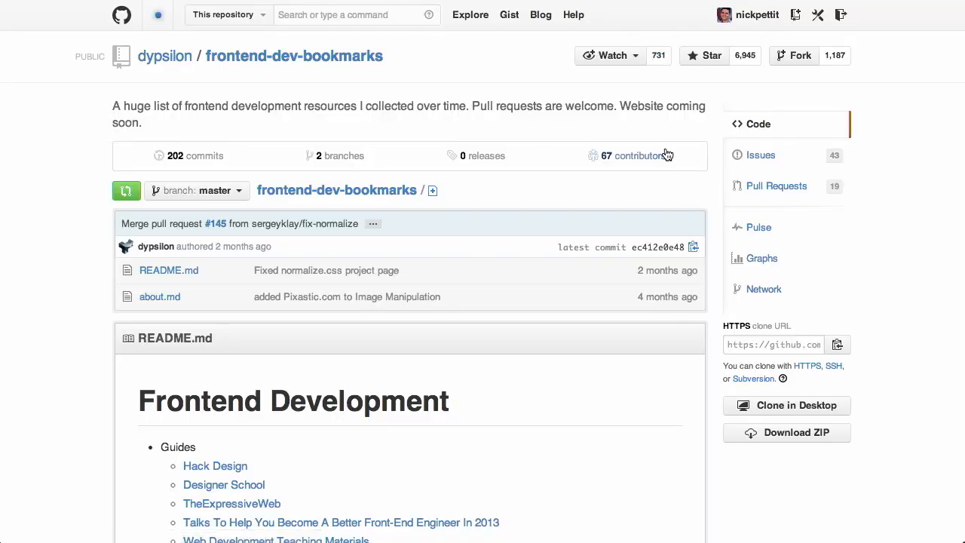
mouse_move(908, 197)
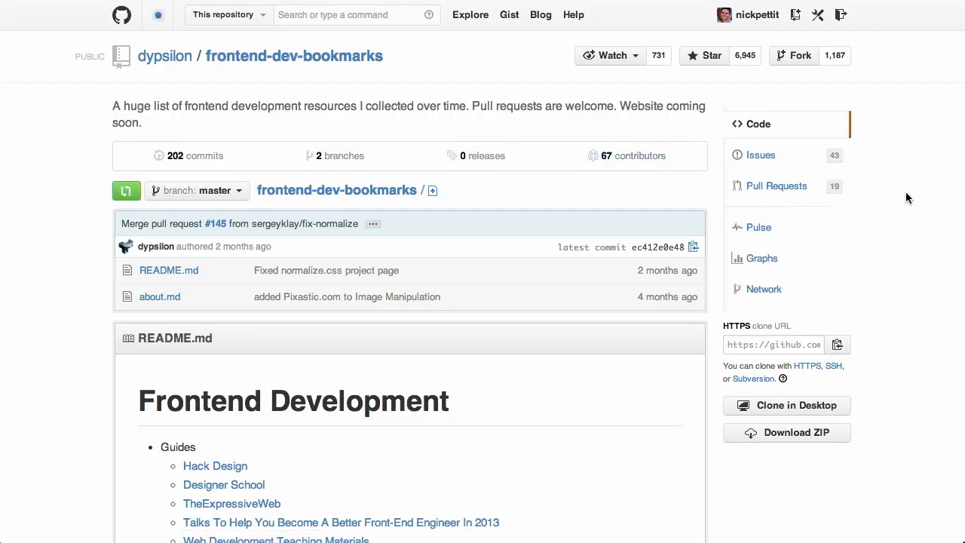
Scroll the frontend-dev-bookmarks README through its tools and animation resource sections.
scroll("down", 3)
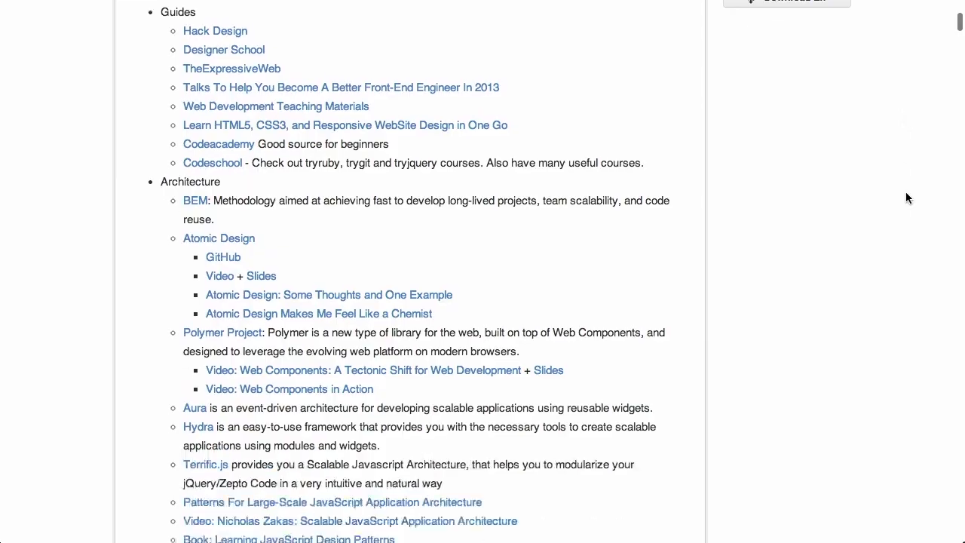
scroll("down", 3)
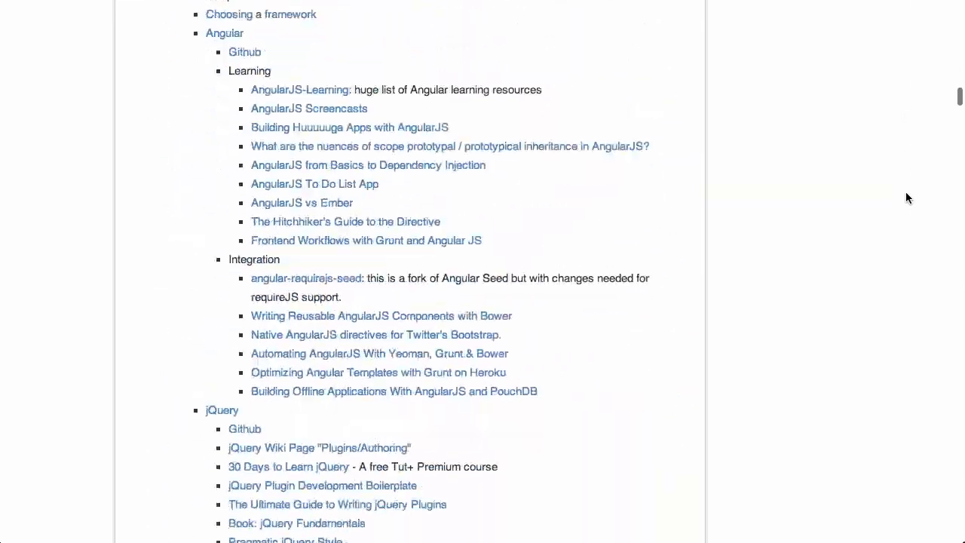
scroll("down", 3)
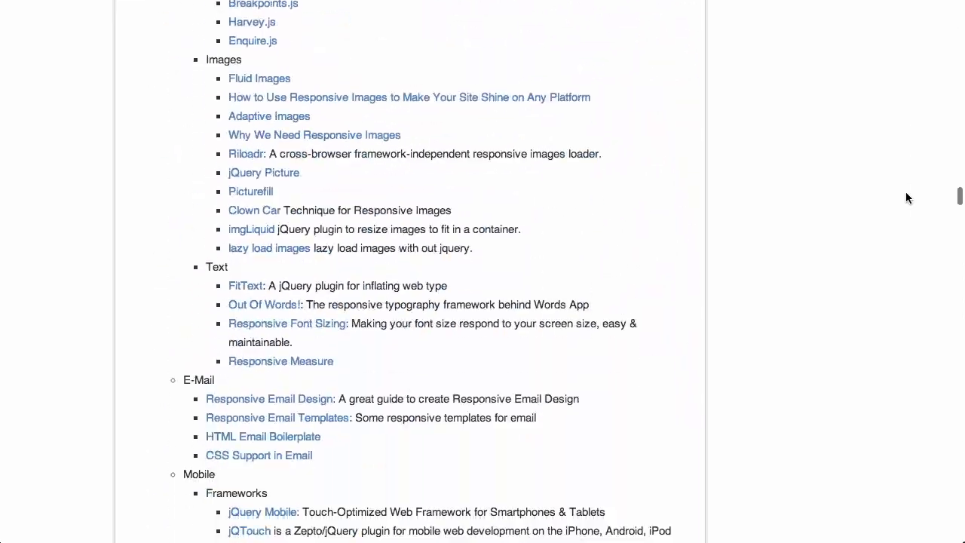
scroll("down", 3)
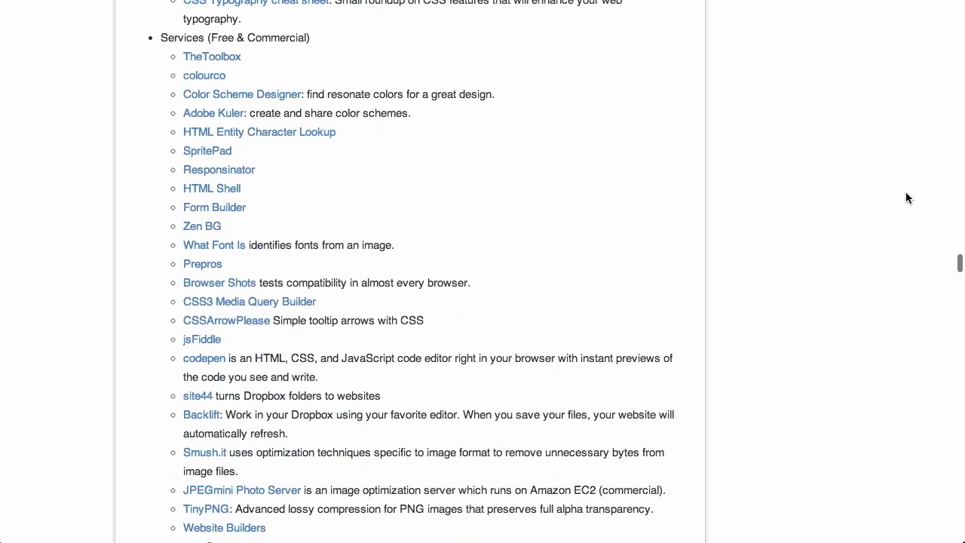
scroll("up", 3)
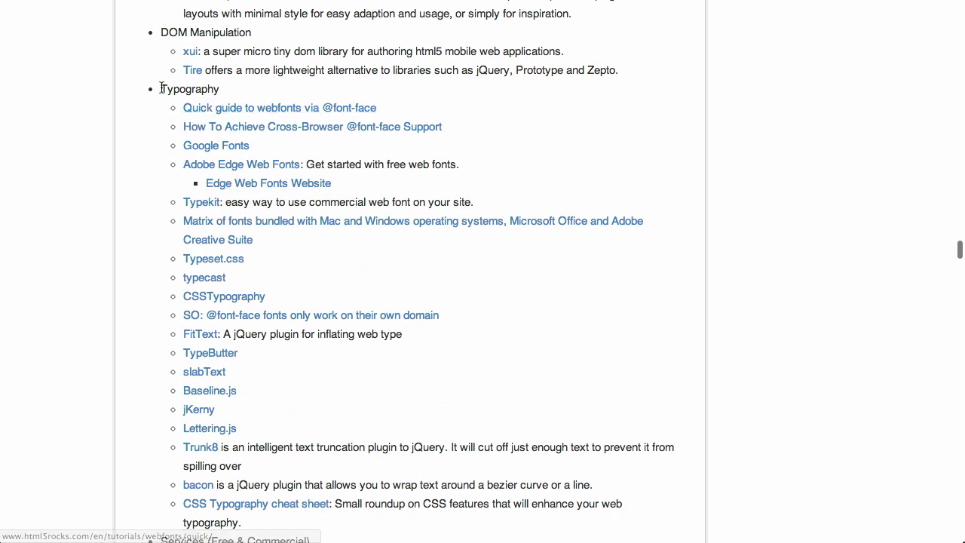
scroll("down", 3)
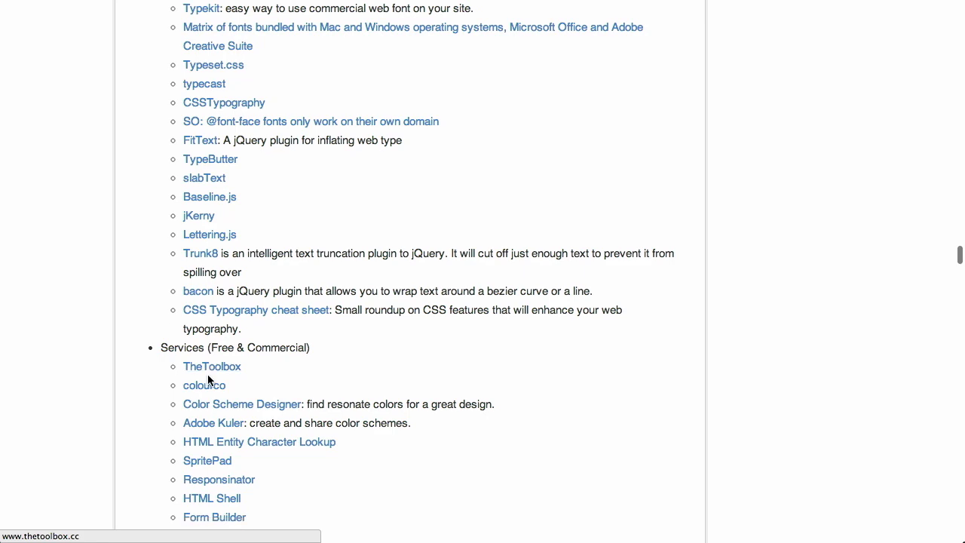
scroll("down", 3)
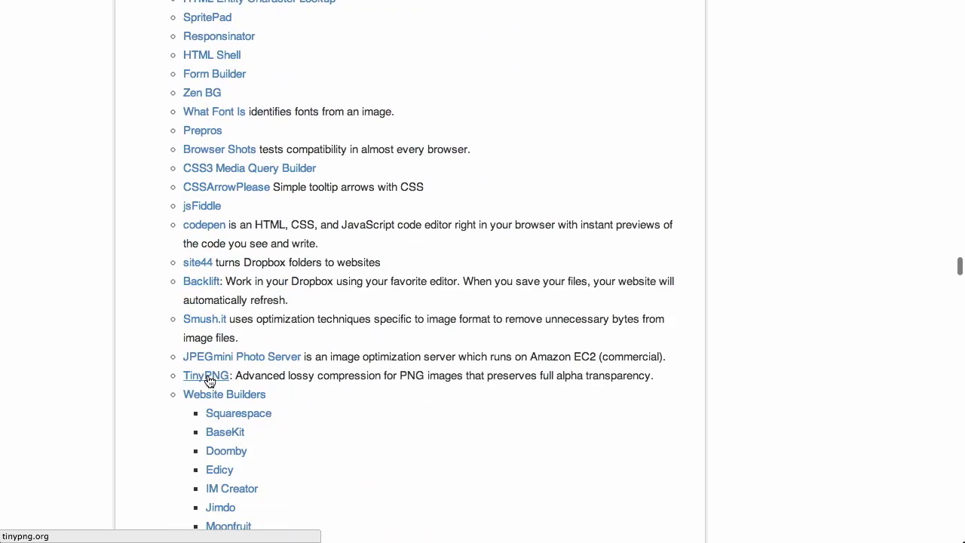
Continue scrolling the bookmarks list through the architecture and workflow sections.
scroll("down", 3)
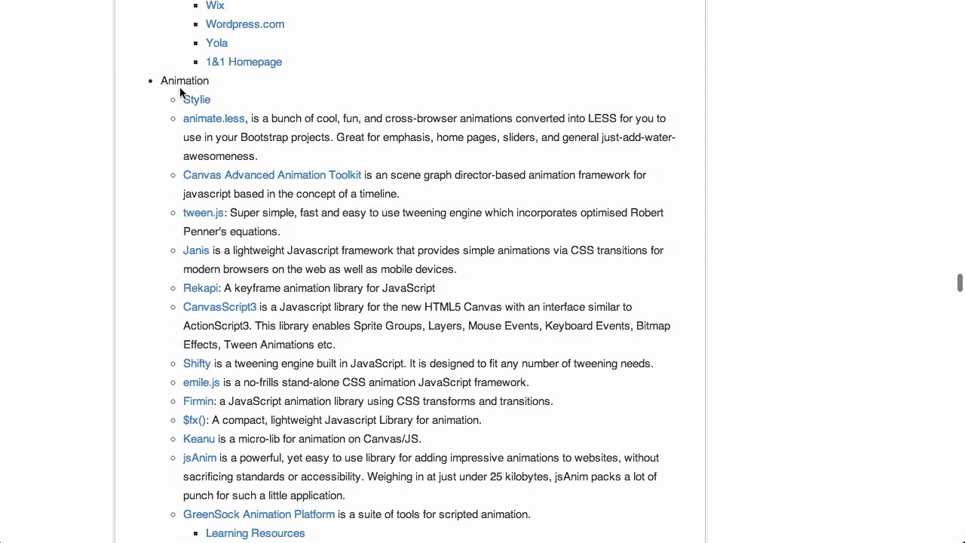
scroll("down", 3)
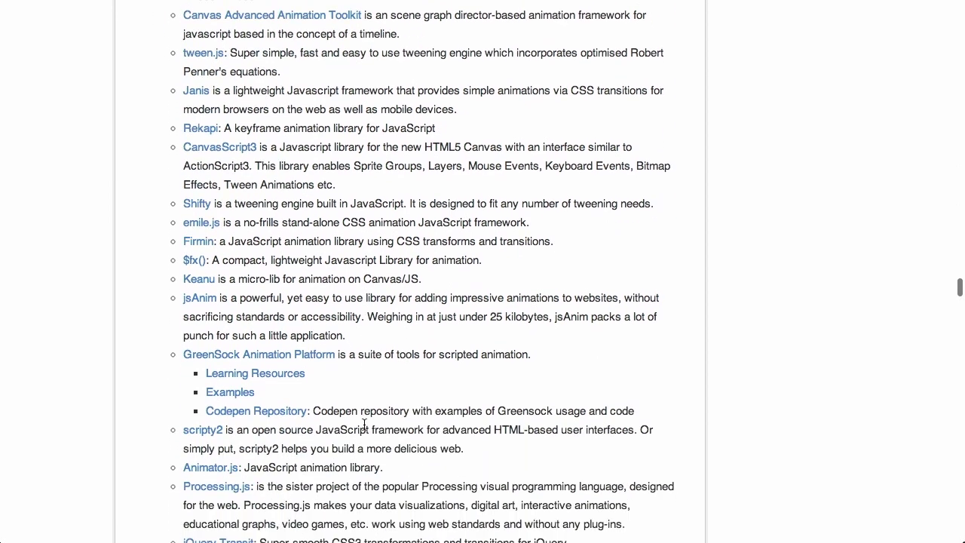
scroll("down", 3)
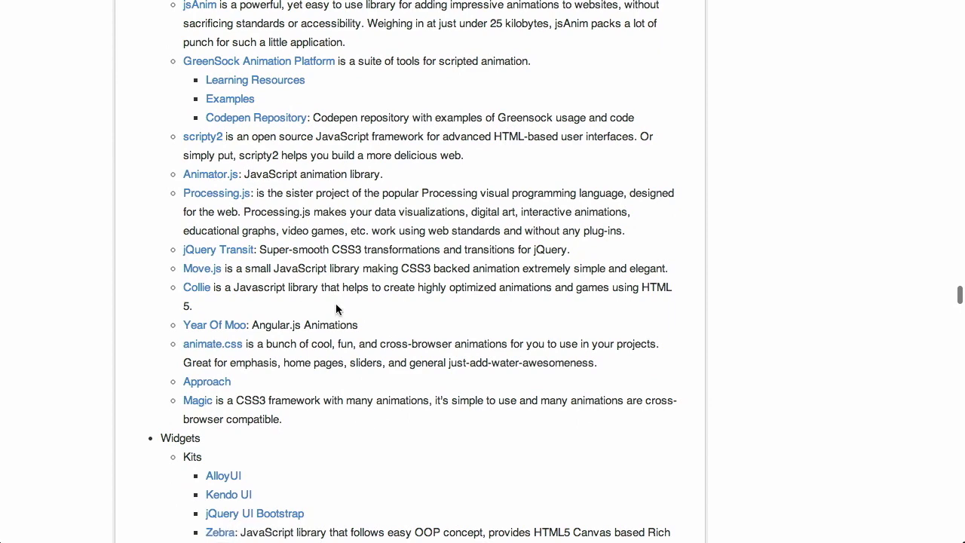
mouse_move(389, 227)
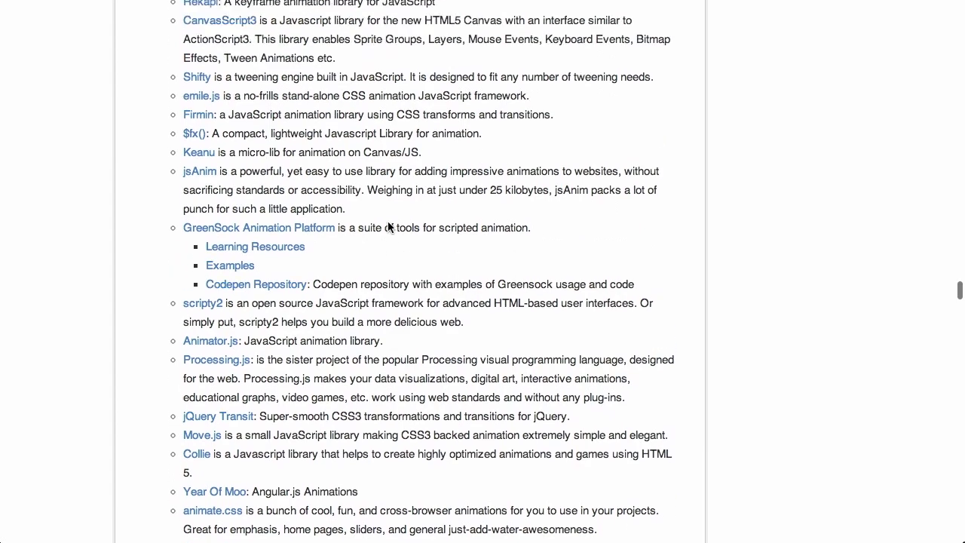
scroll("down", 3)
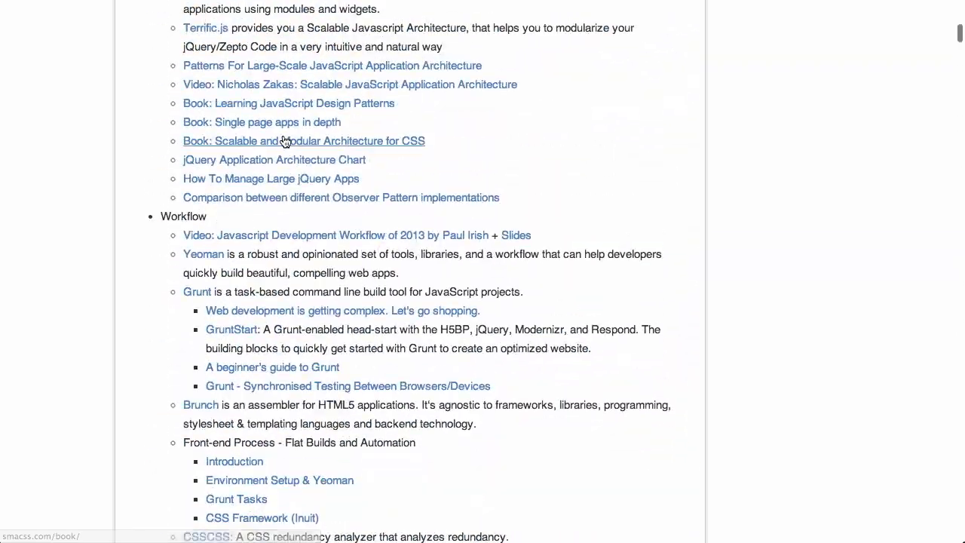
scroll("down", 3)
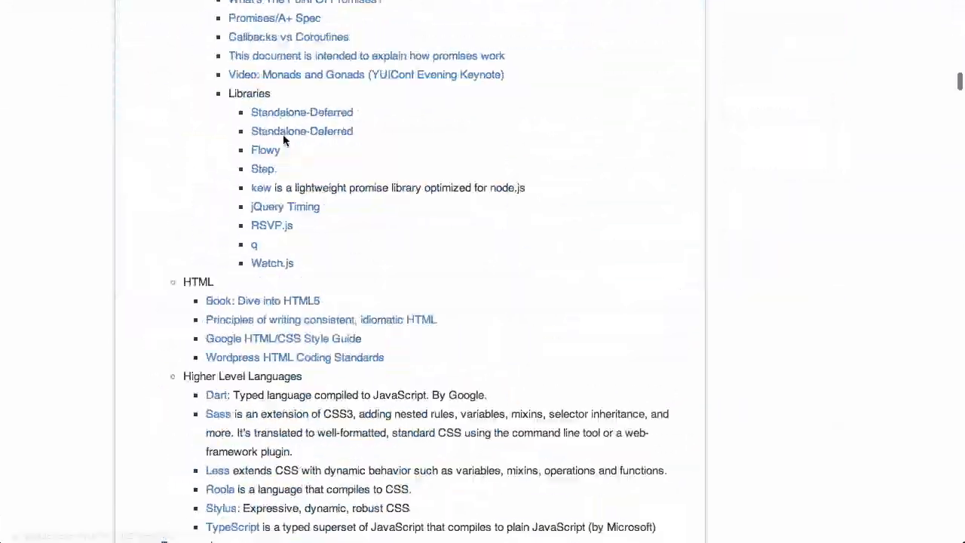
scroll("down", 3)
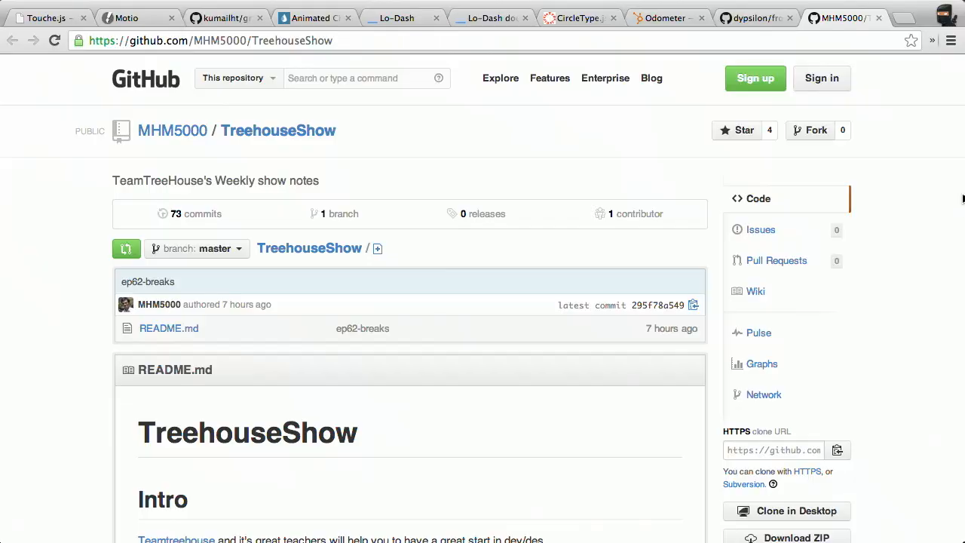
Scroll the TreehouseShow README past its intro notes to the Ep3 and Ep4 link lists.
scroll("down", 3)
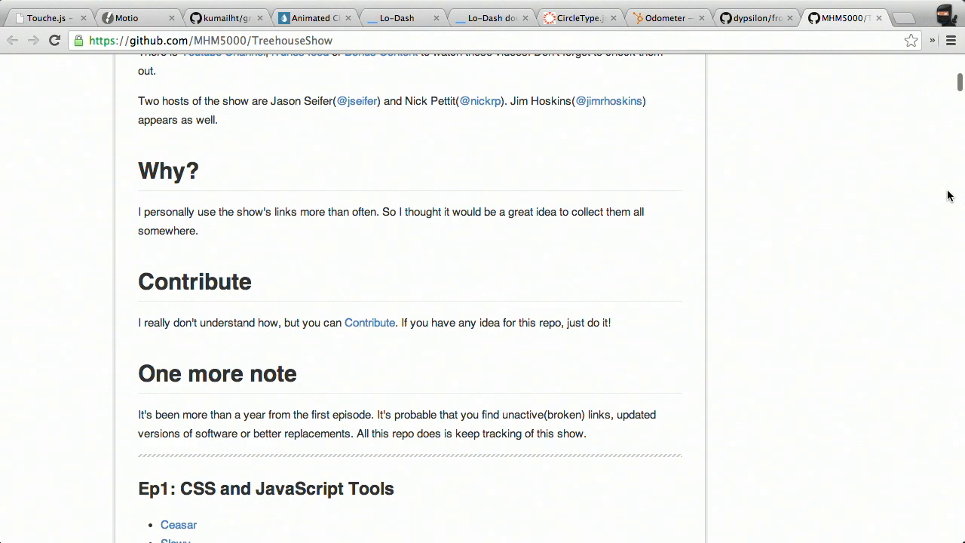
scroll("down", 3)
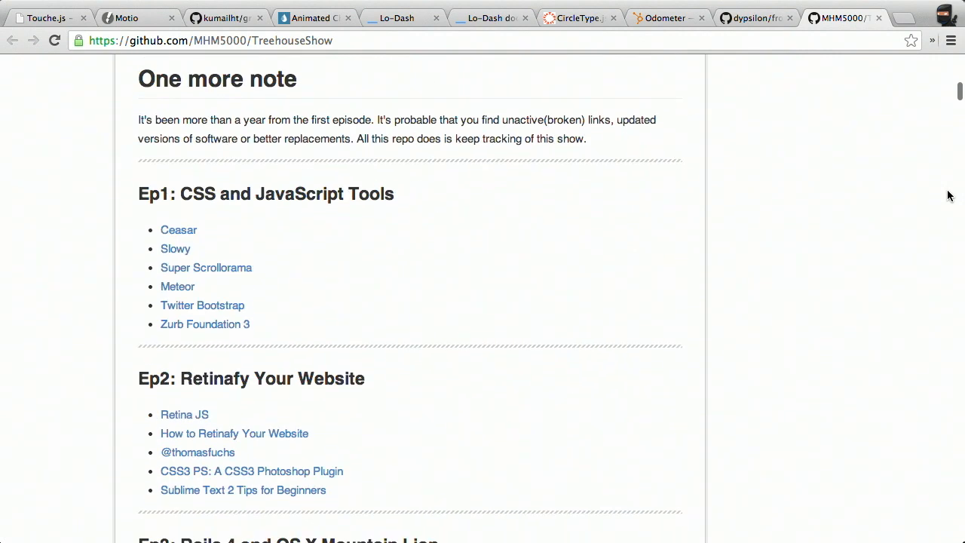
scroll("down", 3)
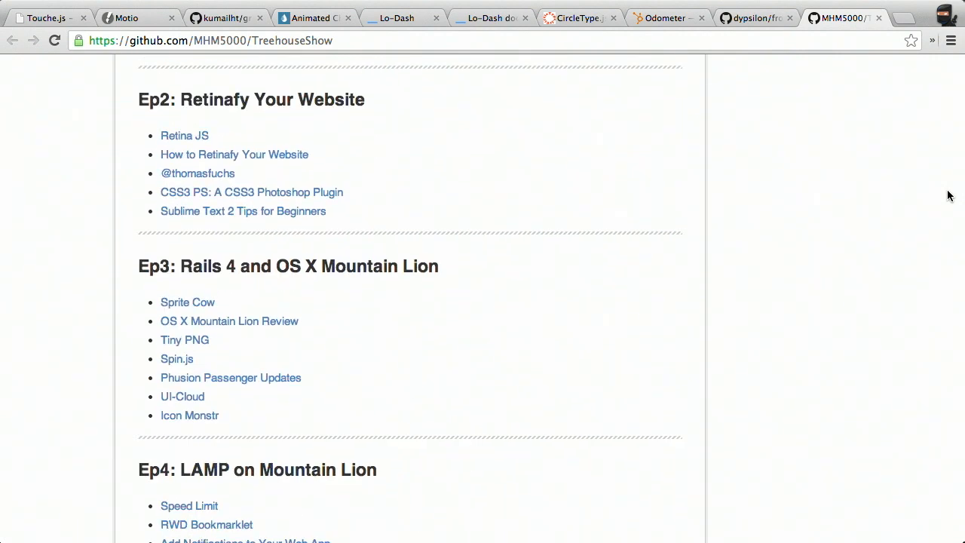